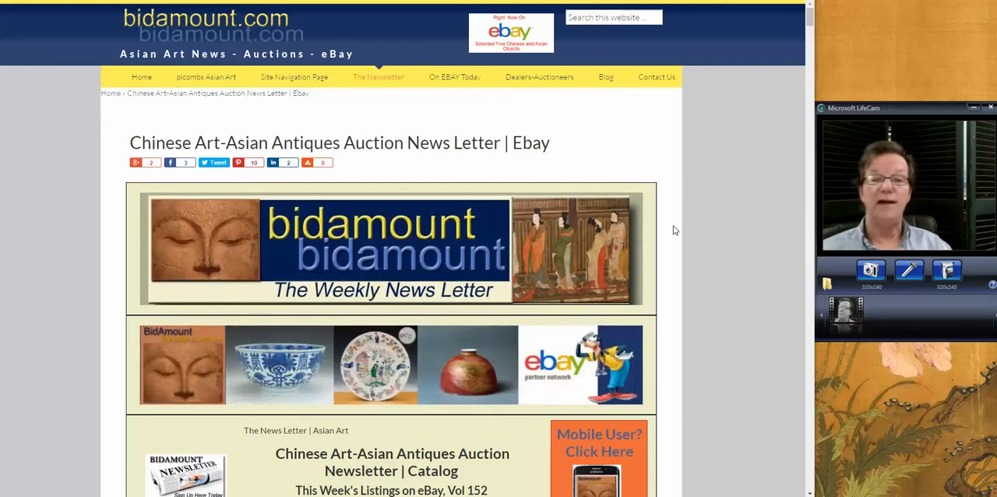
Step: Scroll through the newsletter photos and view the enamel snuff box's eBay listing
{"action": "scroll", "scroll_direction": "down", "scroll_amount": 3}
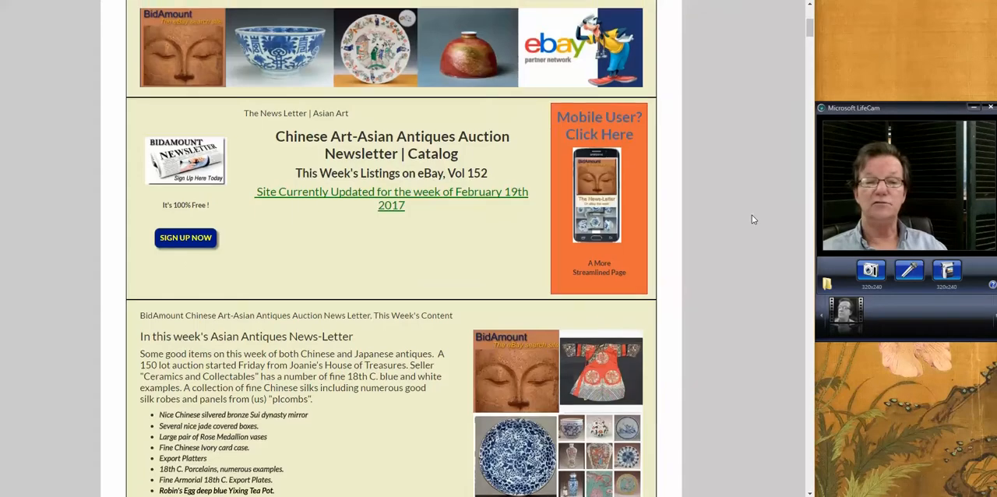
{"action": "scroll", "scroll_direction": "down", "scroll_amount": 3}
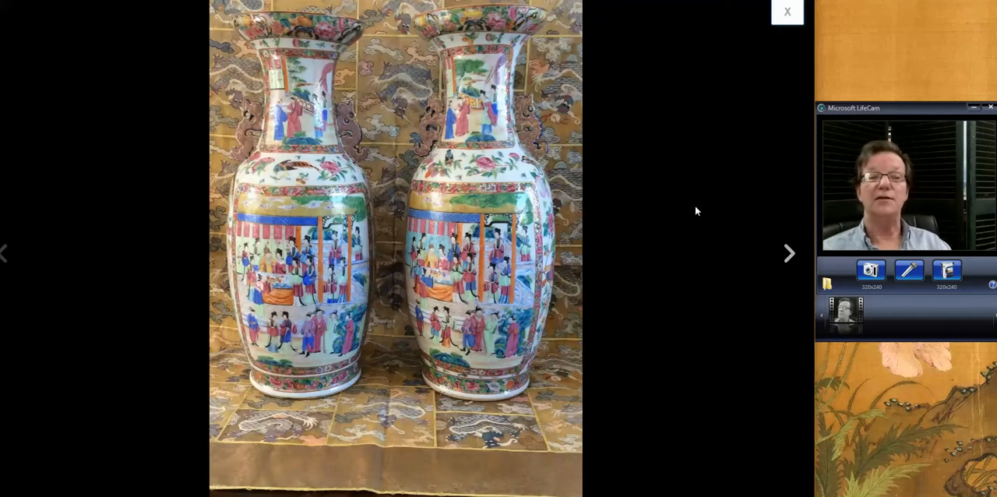
{"action": "mouse_move", "coordinate": [690, 217]}
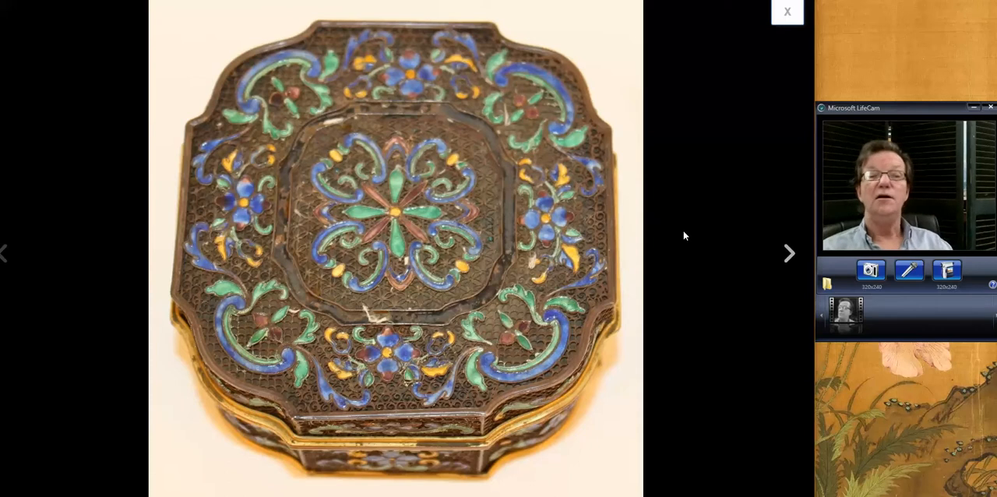
{"action": "mouse_move", "coordinate": [698, 143]}
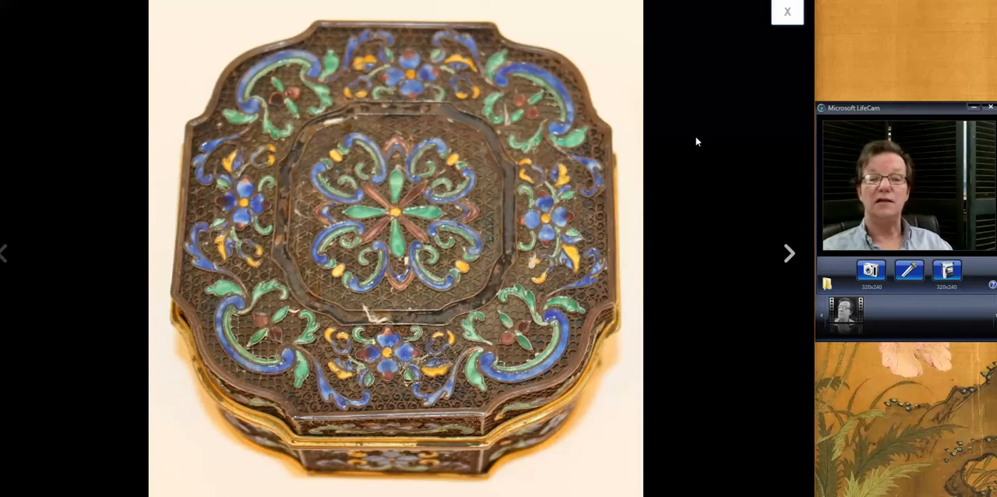
{"action": "mouse_move", "coordinate": [683, 151]}
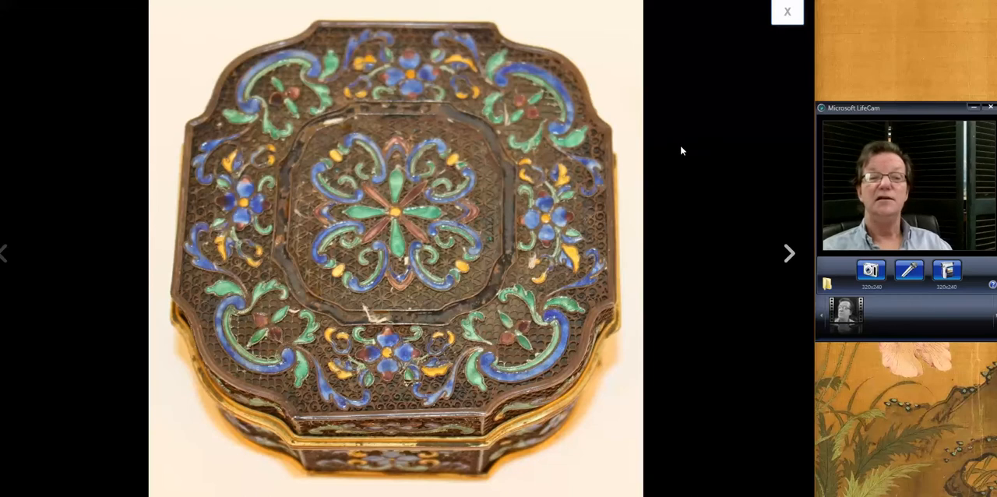
{"action": "left_click", "coordinate": [809, 11]}
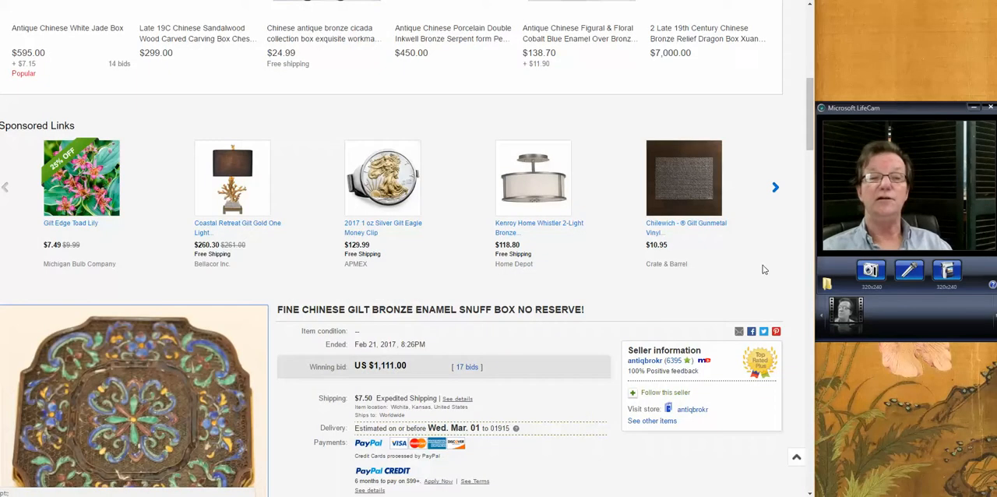
{"action": "scroll", "scroll_direction": "down", "scroll_amount": 3}
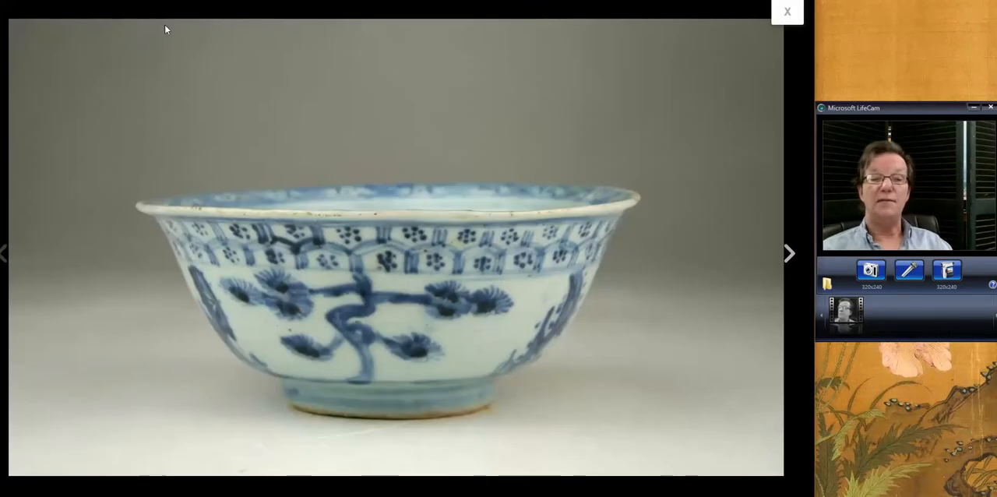
{"action": "mouse_move", "coordinate": [627, 232]}
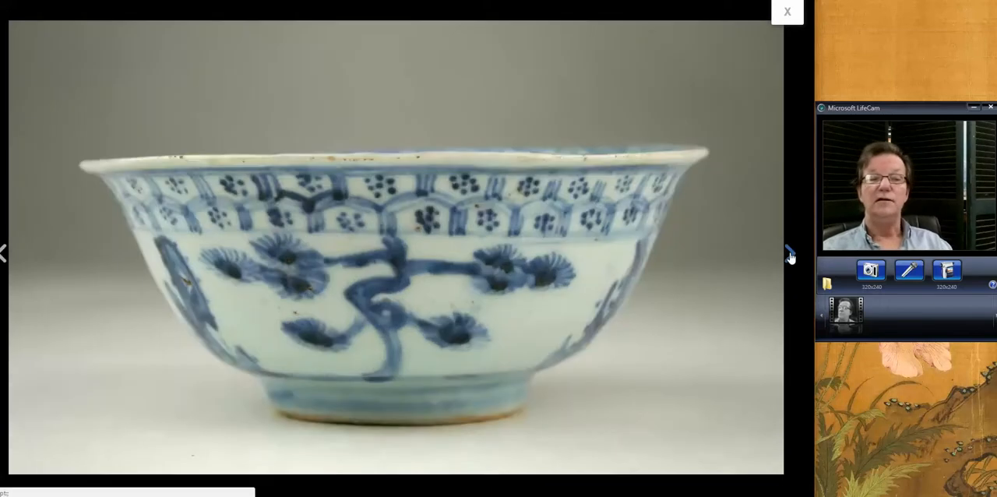
{"action": "mouse_move", "coordinate": [787, 12]}
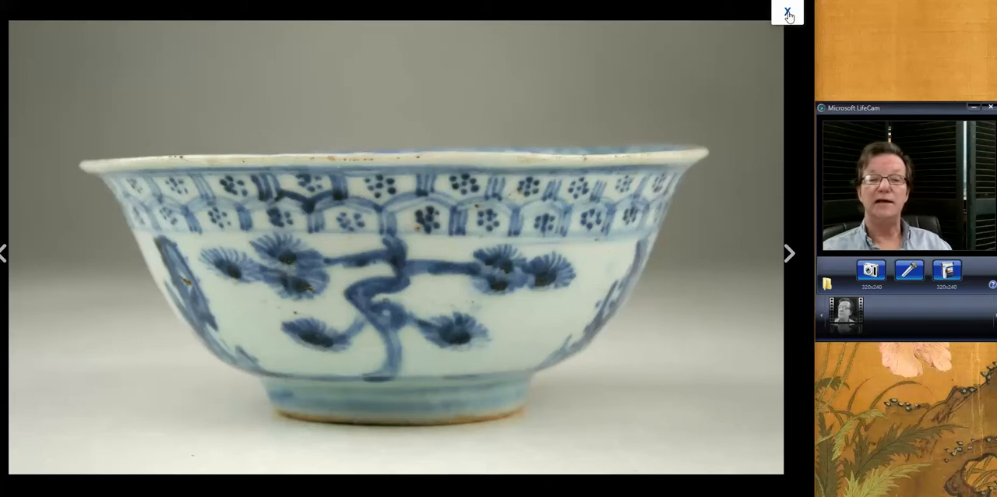
Step: View the Ming bowl listing and the jade inlaid wood box's gallery side views, then return to the newsletter
{"action": "left_click", "coordinate": [789, 9]}
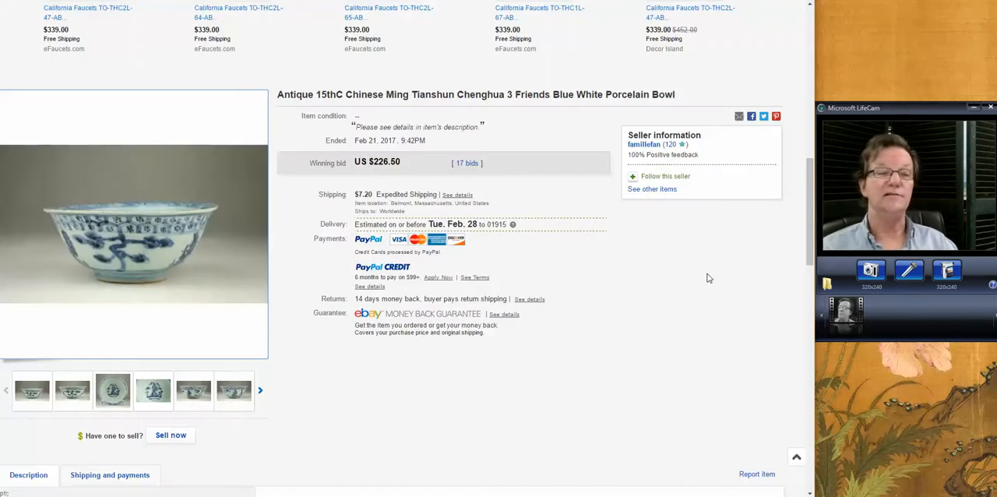
{"action": "mouse_move", "coordinate": [705, 274]}
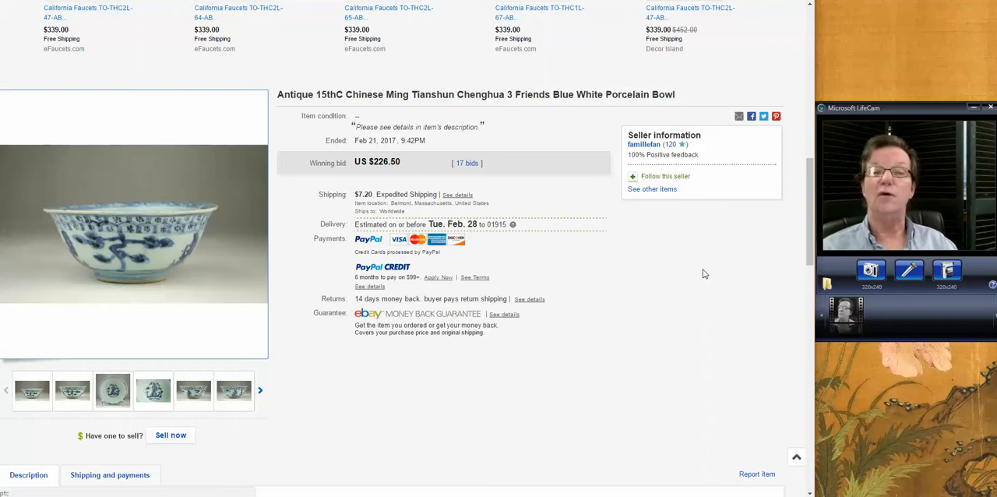
{"action": "mouse_move", "coordinate": [617, 228]}
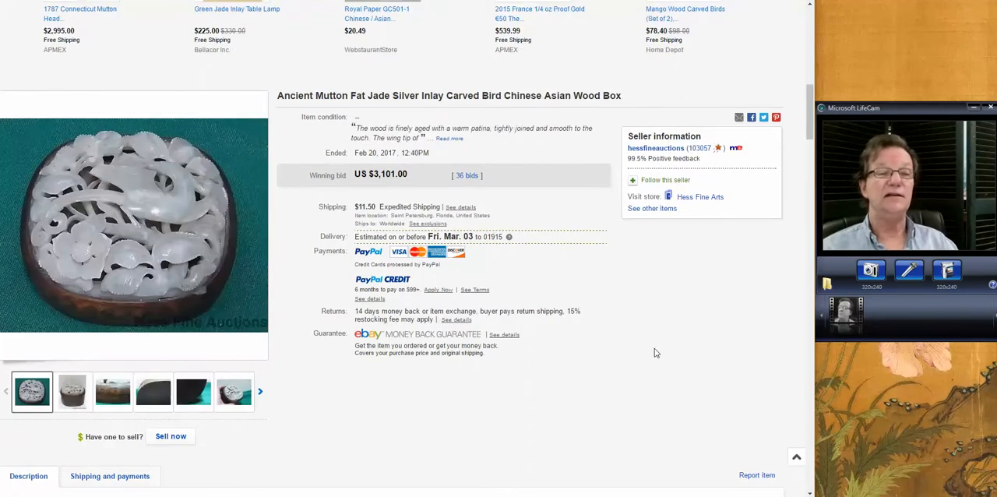
{"action": "mouse_move", "coordinate": [636, 380]}
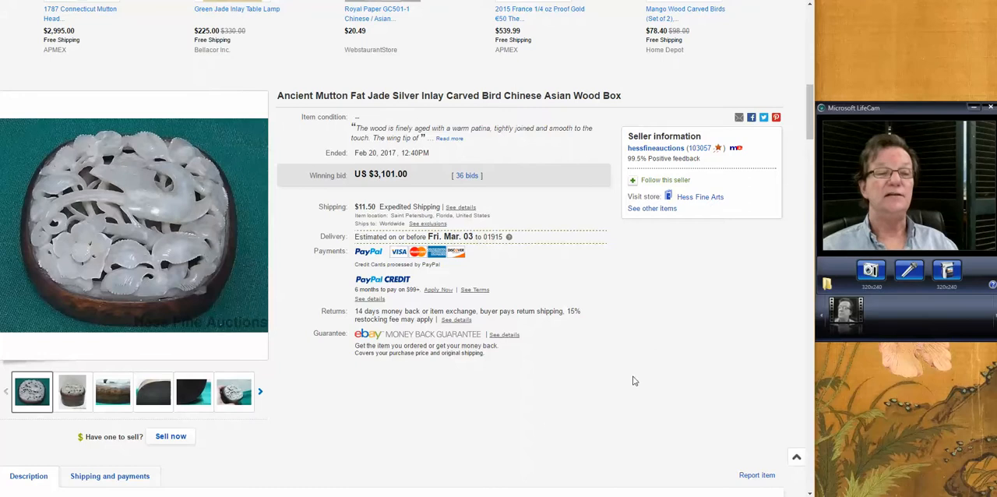
{"action": "mouse_move", "coordinate": [80, 277]}
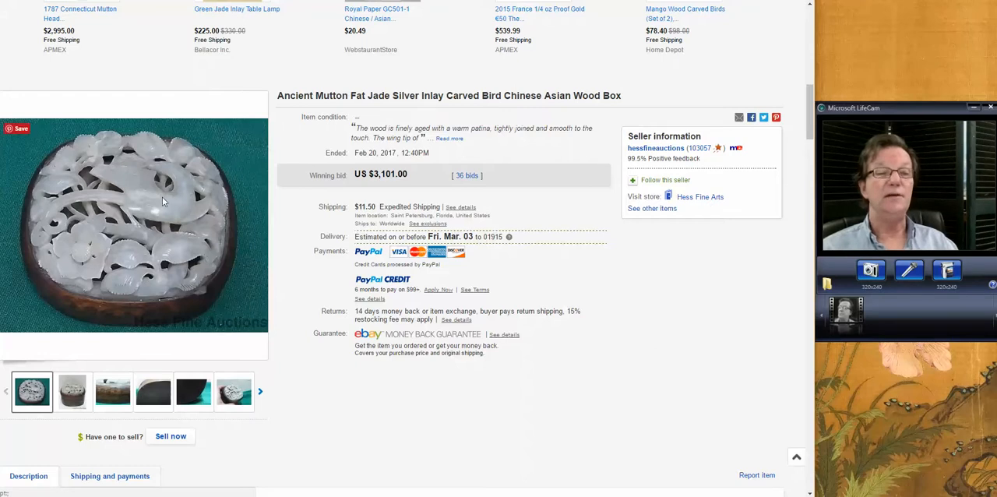
{"action": "left_click", "coordinate": [113, 391]}
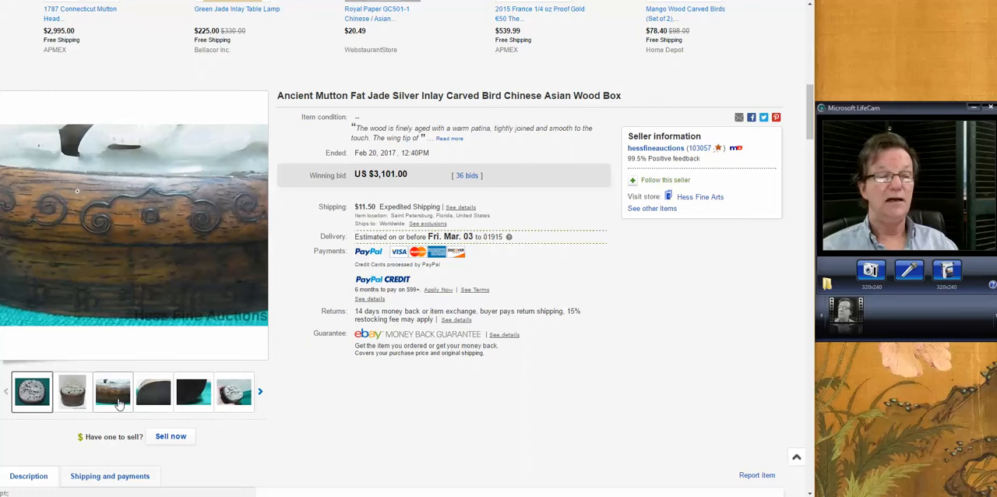
{"action": "left_click", "coordinate": [112, 393]}
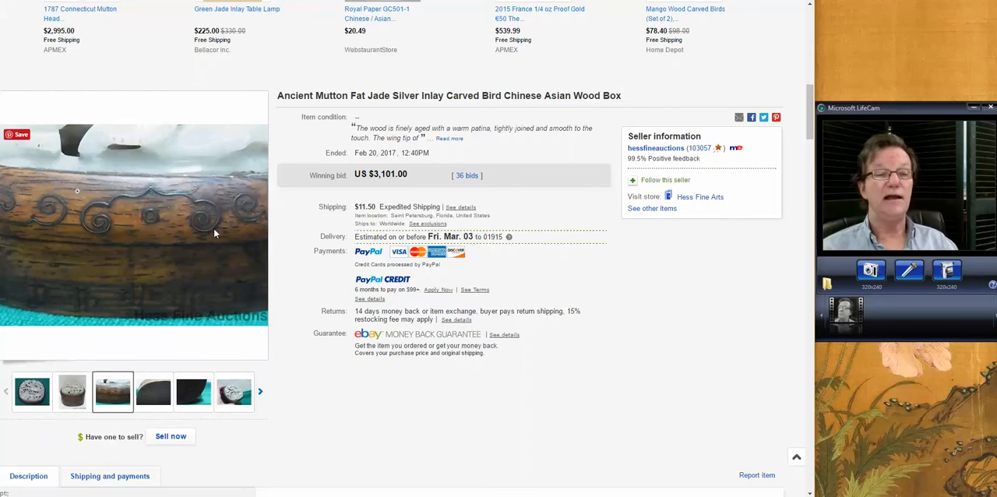
{"action": "left_click", "coordinate": [193, 391]}
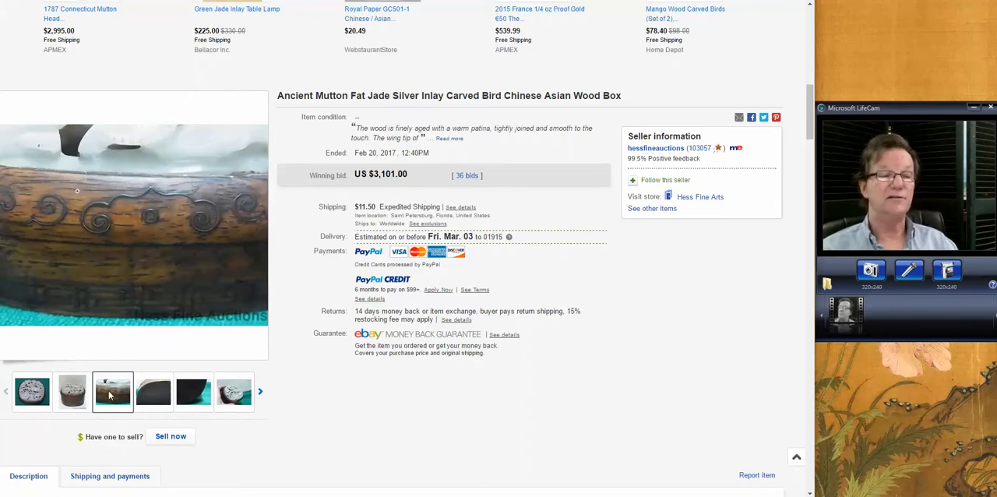
{"action": "left_click", "coordinate": [35, 396]}
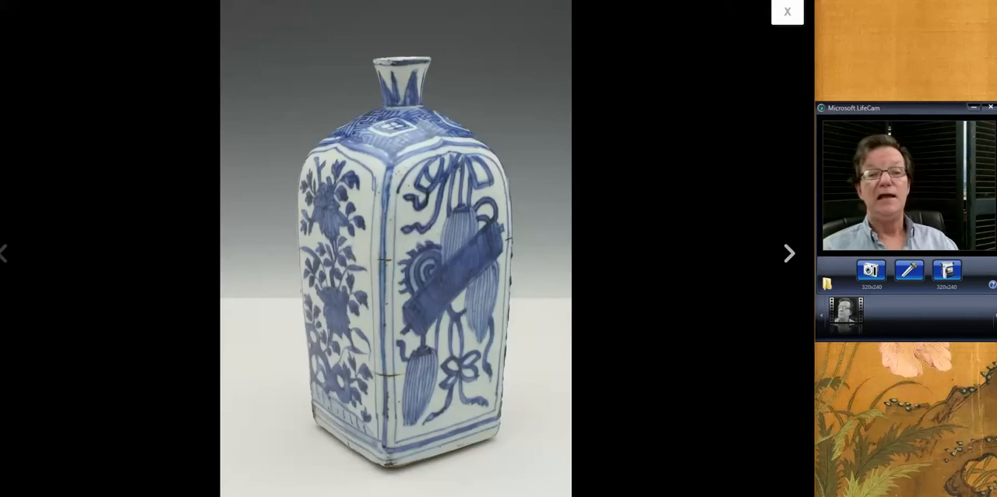
{"action": "mouse_move", "coordinate": [686, 213]}
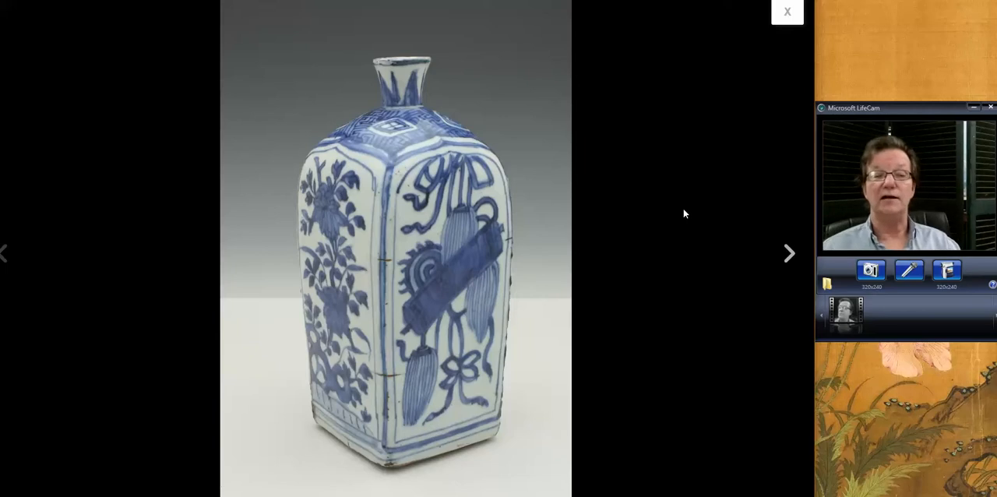
{"action": "mouse_move", "coordinate": [639, 142]}
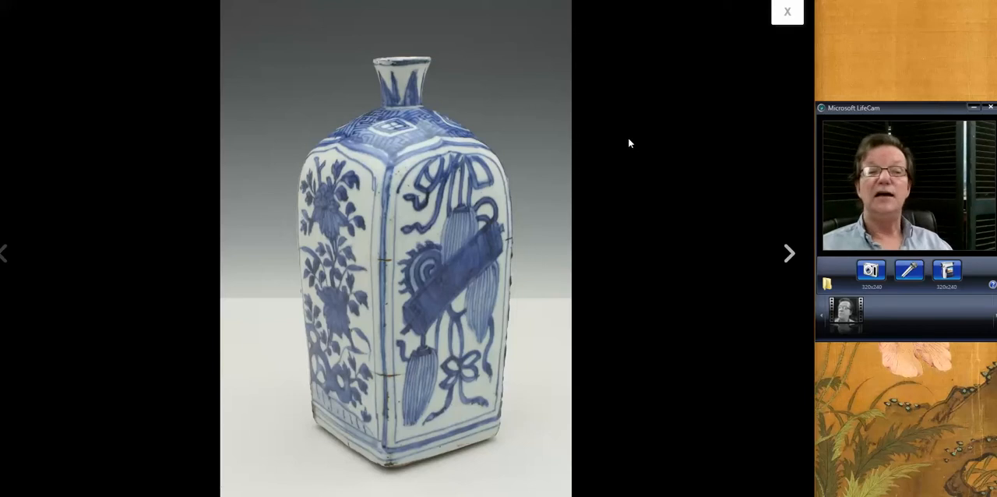
{"action": "mouse_move", "coordinate": [662, 134]}
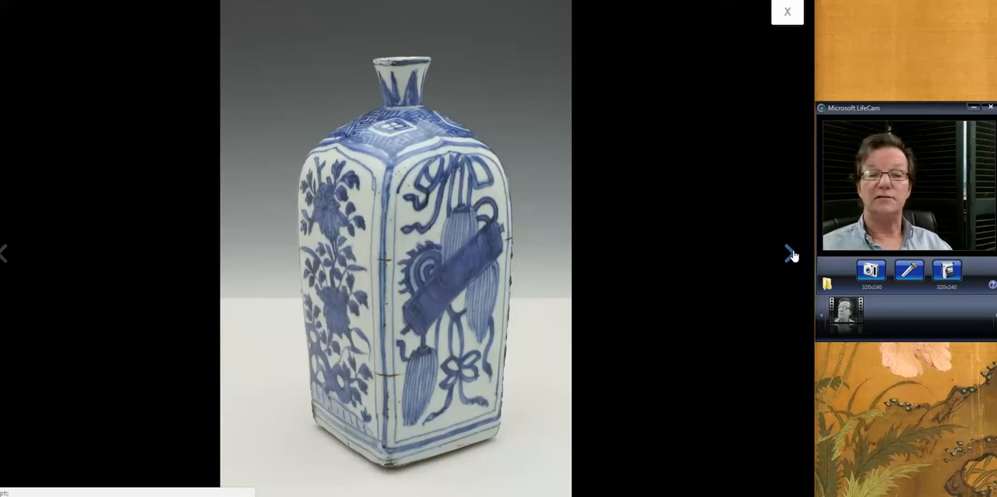
Step: Advance to the square vase photo showing it beside an apple for scale
{"action": "left_click", "coordinate": [790, 255]}
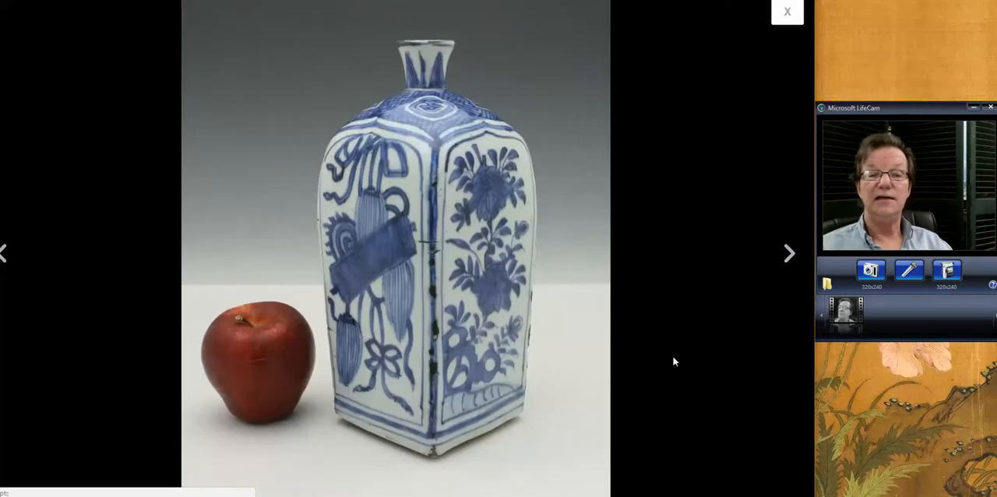
{"action": "mouse_move", "coordinate": [439, 81]}
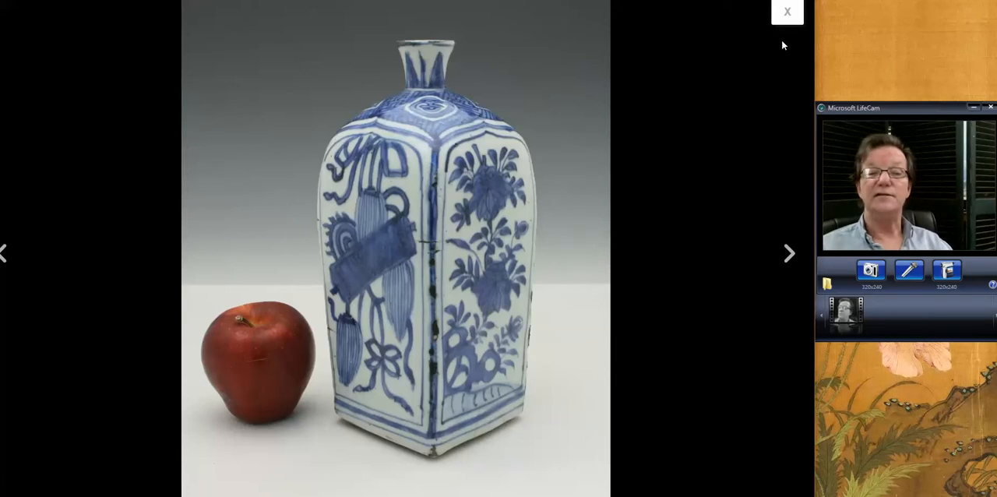
Step: View the 17th-century blue and white square tapered vase listing, sold for US $600.00
{"action": "left_click", "coordinate": [808, 11]}
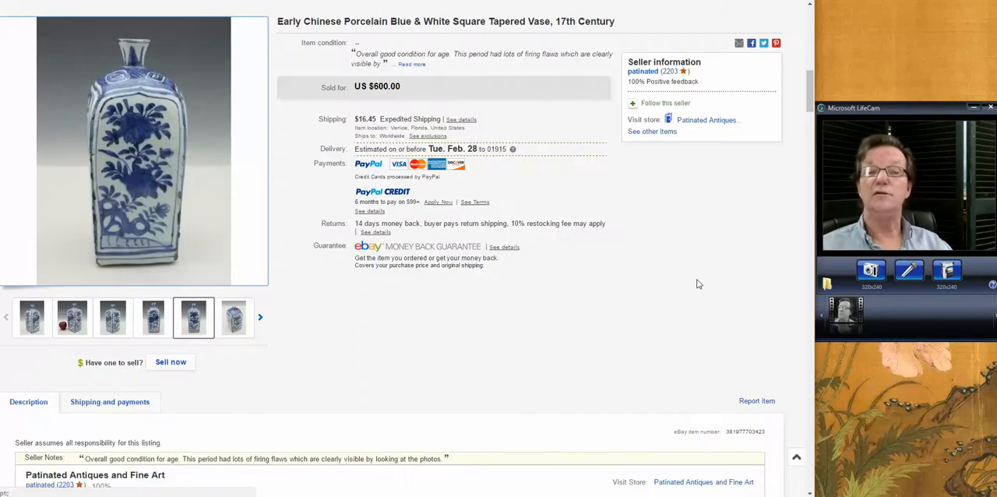
{"action": "mouse_move", "coordinate": [731, 275]}
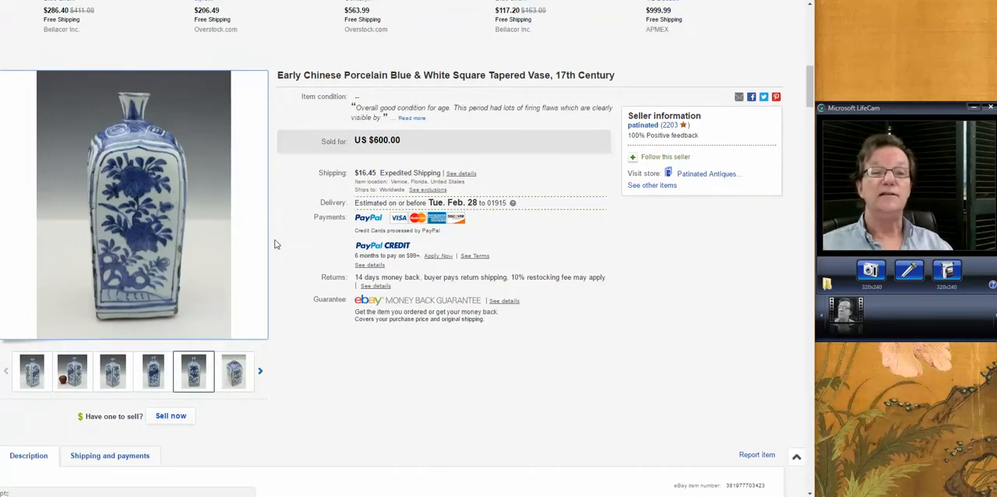
{"action": "mouse_move", "coordinate": [130, 247]}
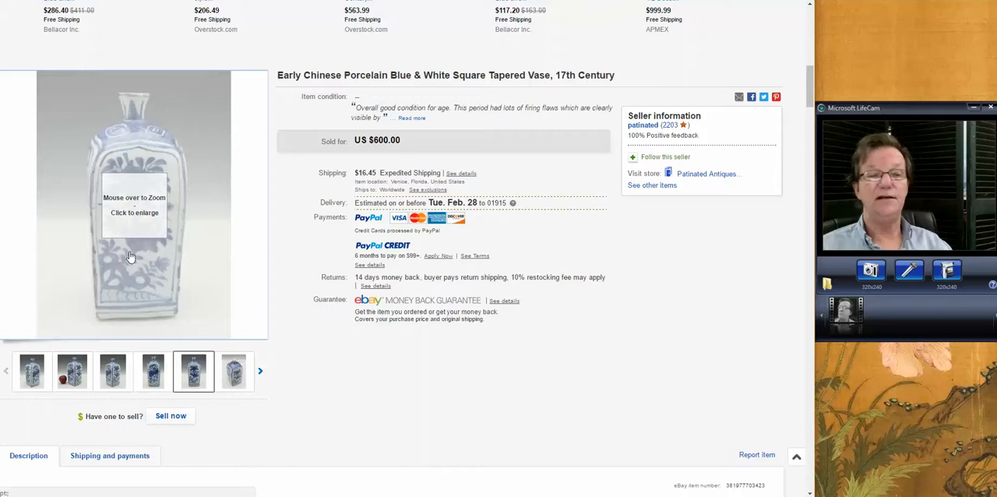
{"action": "mouse_move", "coordinate": [146, 234]}
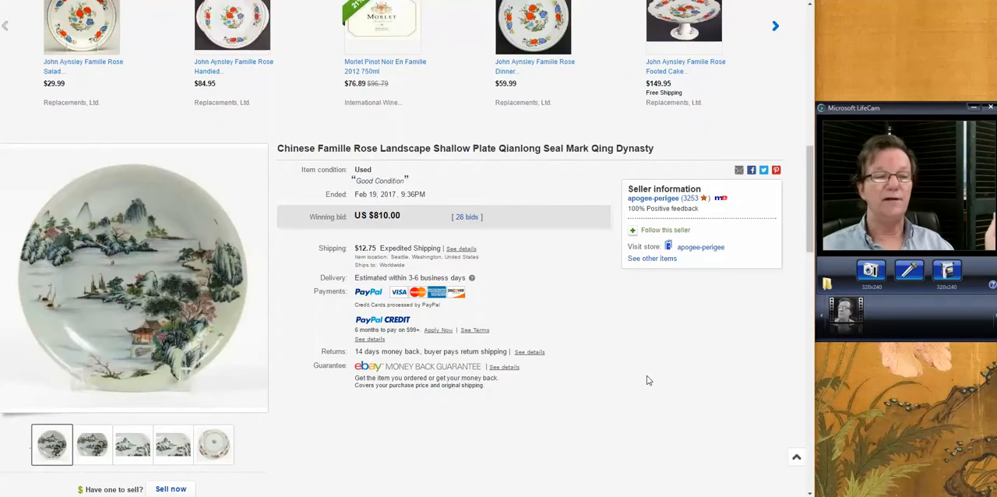
{"action": "mouse_move", "coordinate": [642, 383]}
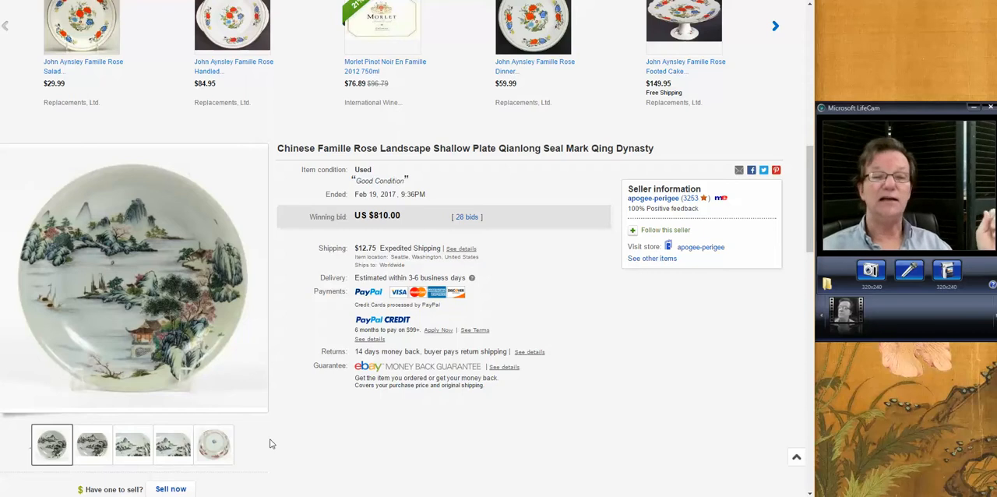
{"action": "left_click", "coordinate": [212, 446]}
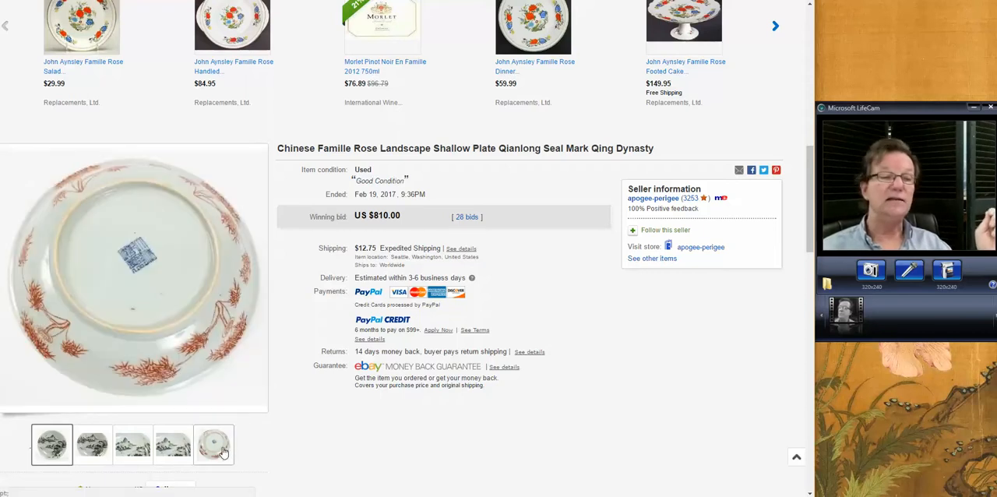
{"action": "mouse_move", "coordinate": [222, 452]}
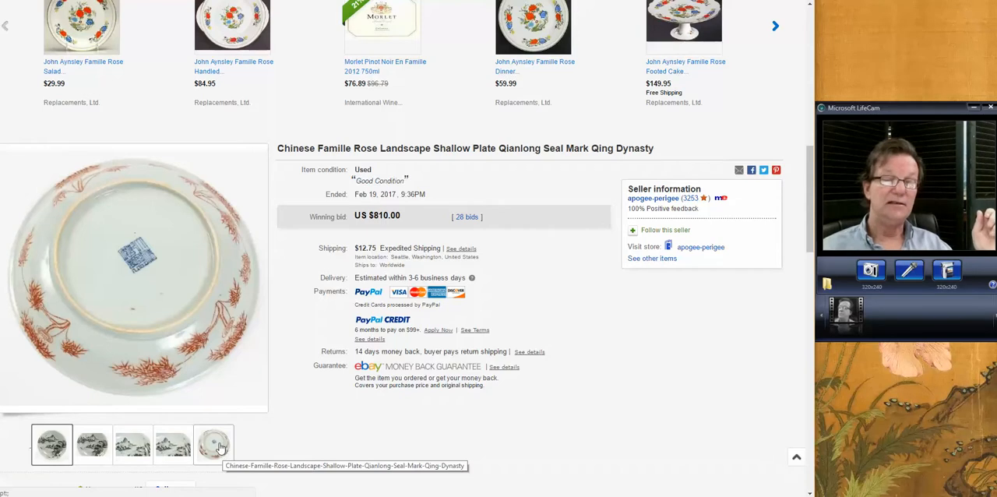
{"action": "left_click", "coordinate": [162, 441]}
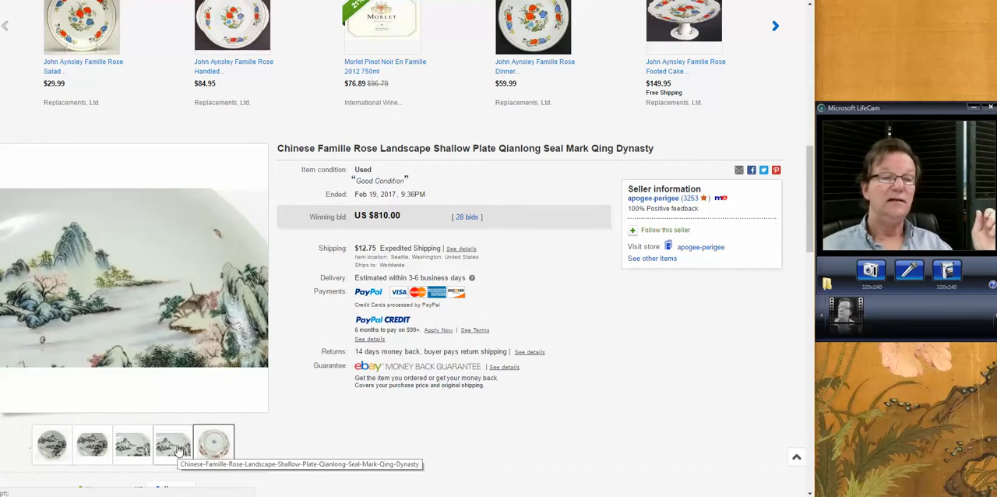
{"action": "left_click", "coordinate": [53, 450]}
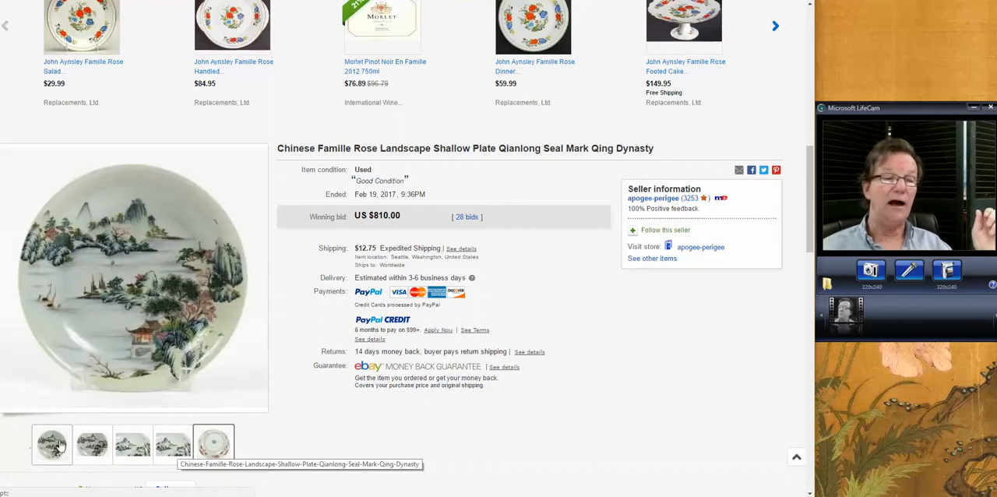
{"action": "left_click", "coordinate": [134, 456]}
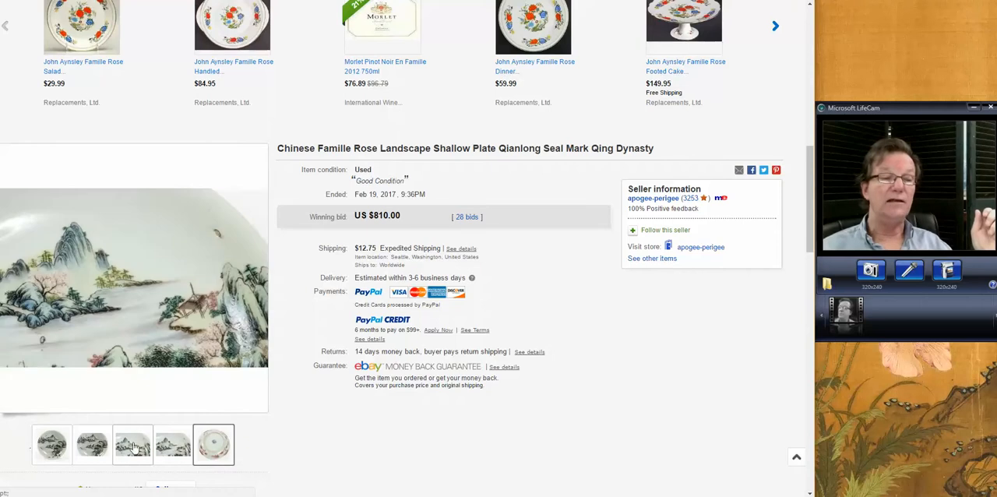
{"action": "left_click", "coordinate": [212, 446]}
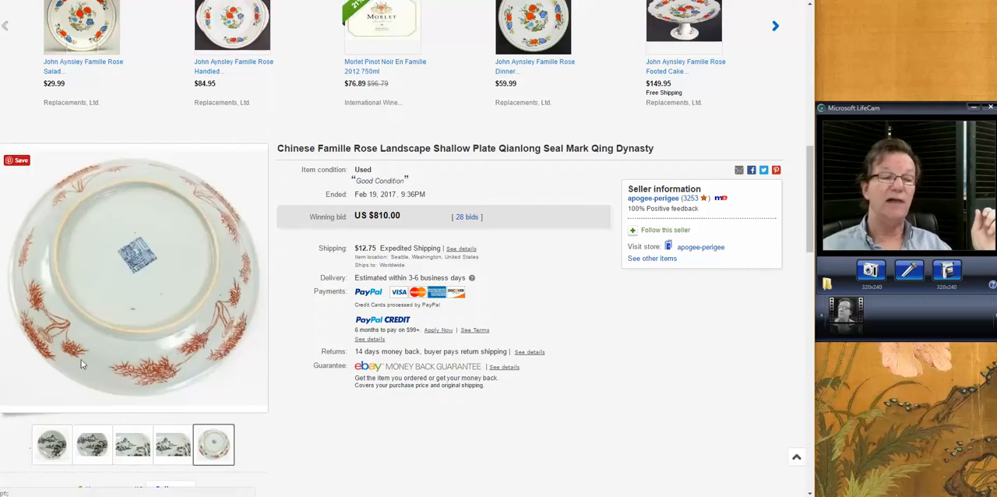
{"action": "mouse_move", "coordinate": [56, 330]}
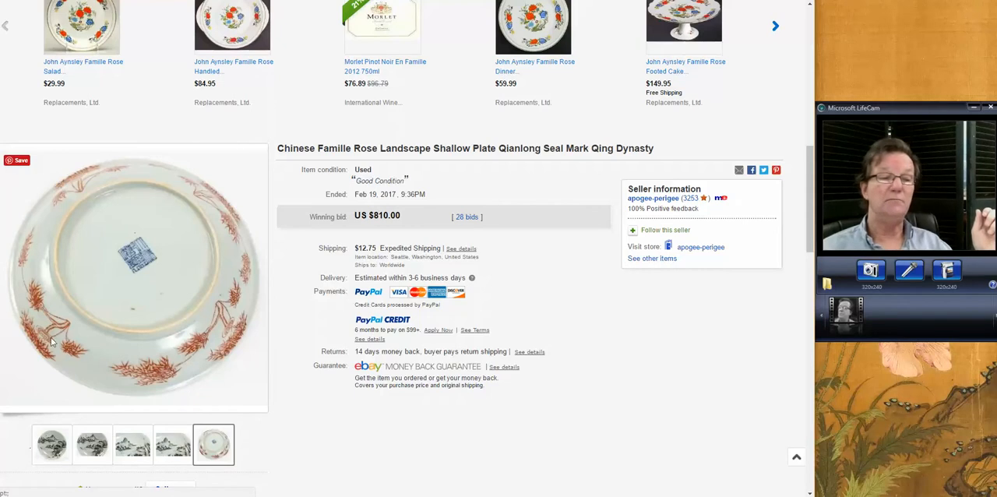
{"action": "left_click", "coordinate": [89, 458]}
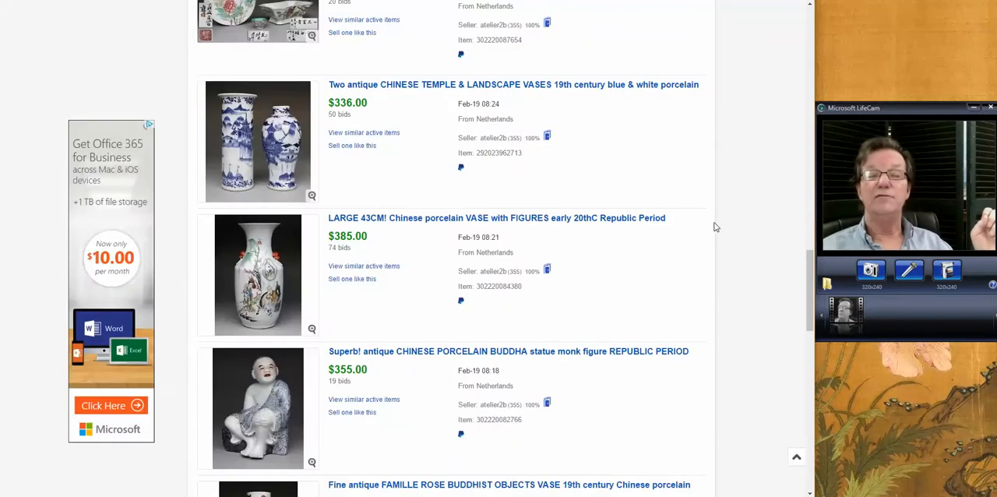
{"action": "mouse_move", "coordinate": [731, 216]}
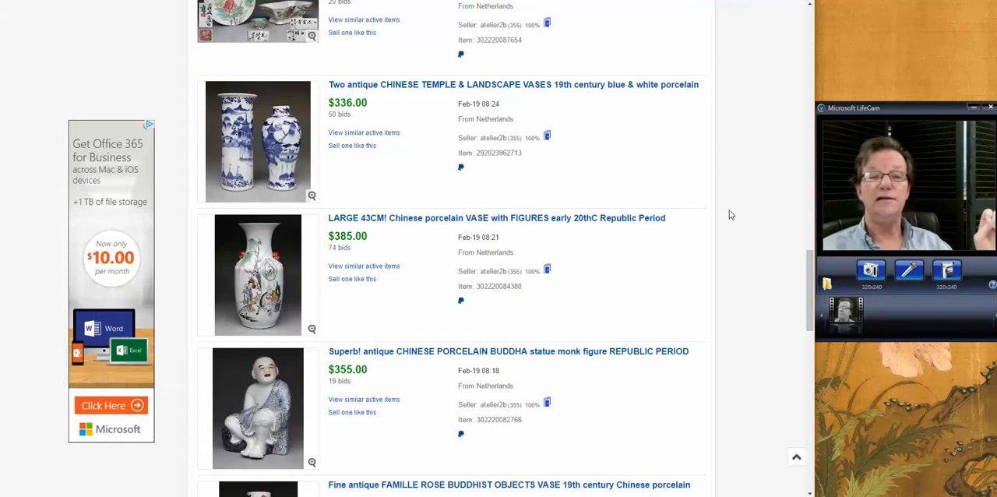
Step: Scroll down and back up through the Netherlands seller's sold Chinese porcelain results
{"action": "scroll", "scroll_direction": "down", "scroll_amount": 3}
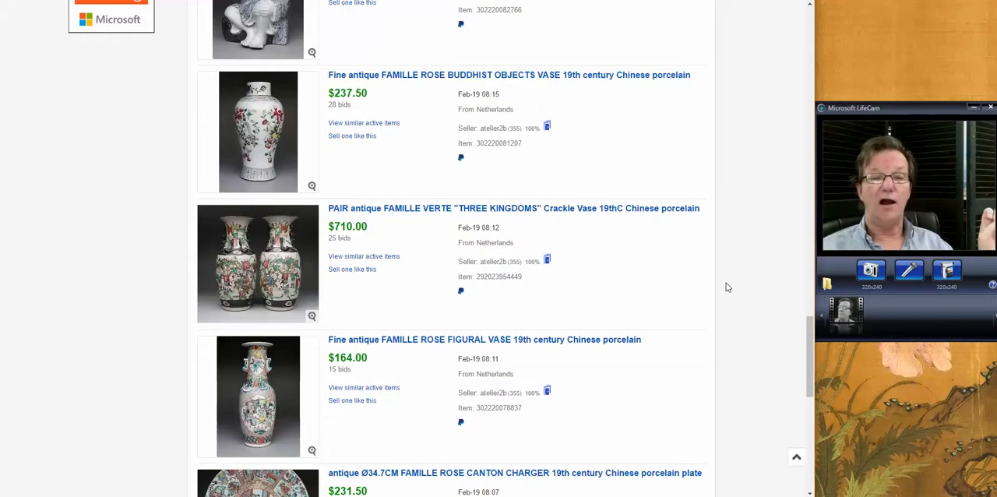
{"action": "scroll", "scroll_direction": "down", "scroll_amount": 3}
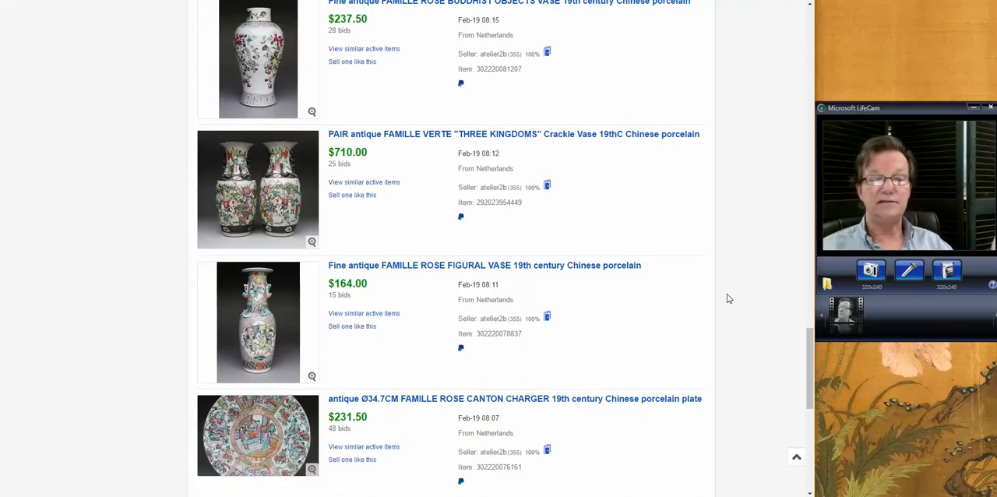
{"action": "scroll", "scroll_direction": "down", "scroll_amount": 3}
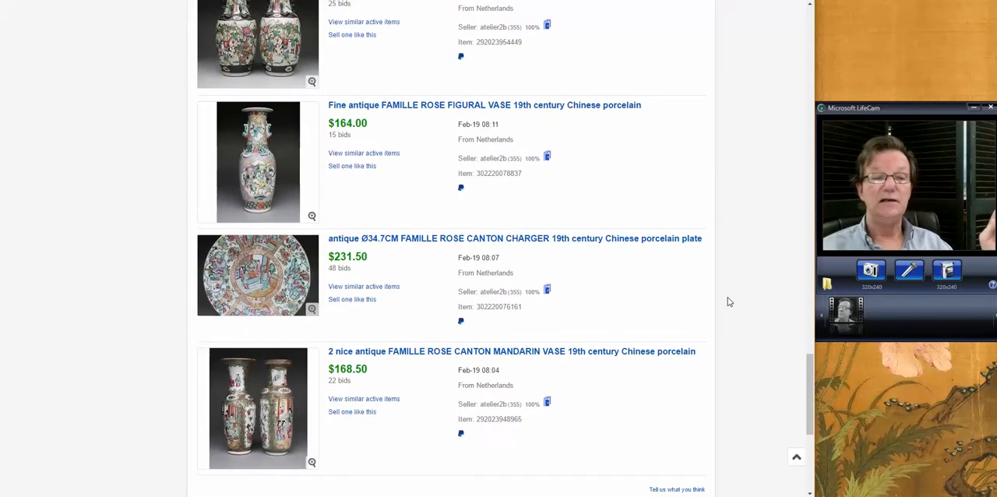
{"action": "scroll", "scroll_direction": "down", "scroll_amount": 3}
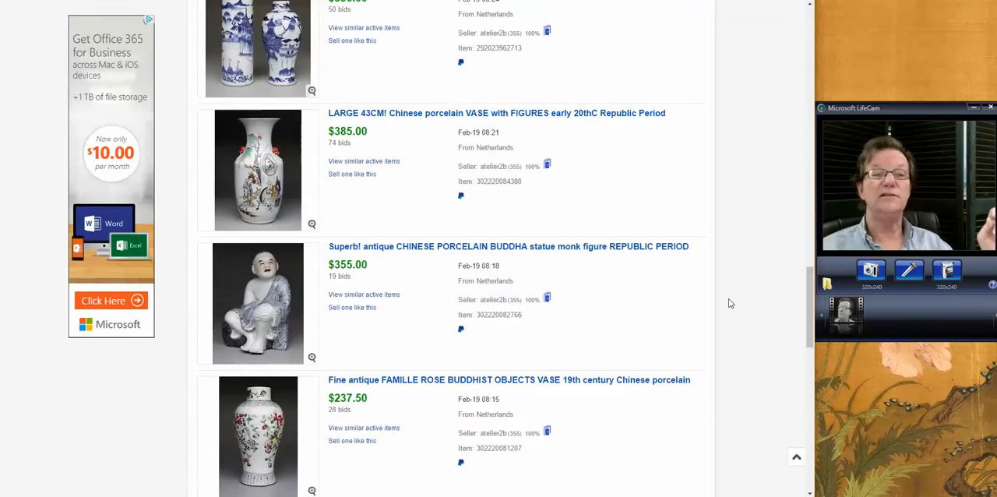
{"action": "scroll", "scroll_direction": "up", "scroll_amount": 3}
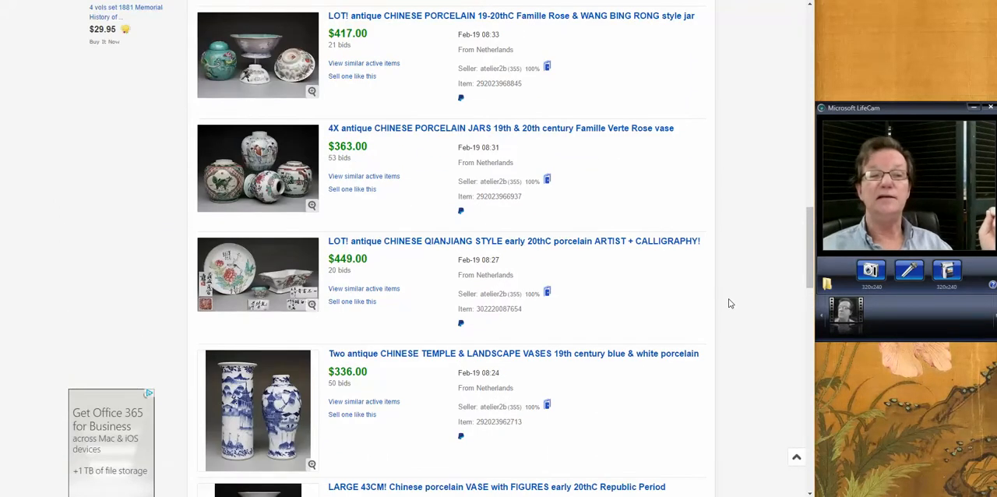
{"action": "scroll", "scroll_direction": "up", "scroll_amount": 3}
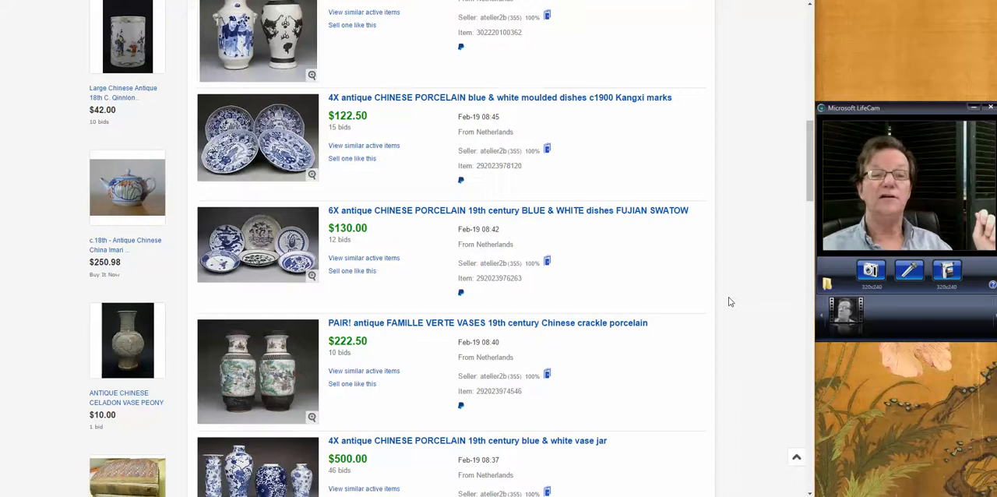
{"action": "scroll", "scroll_direction": "down", "scroll_amount": 3}
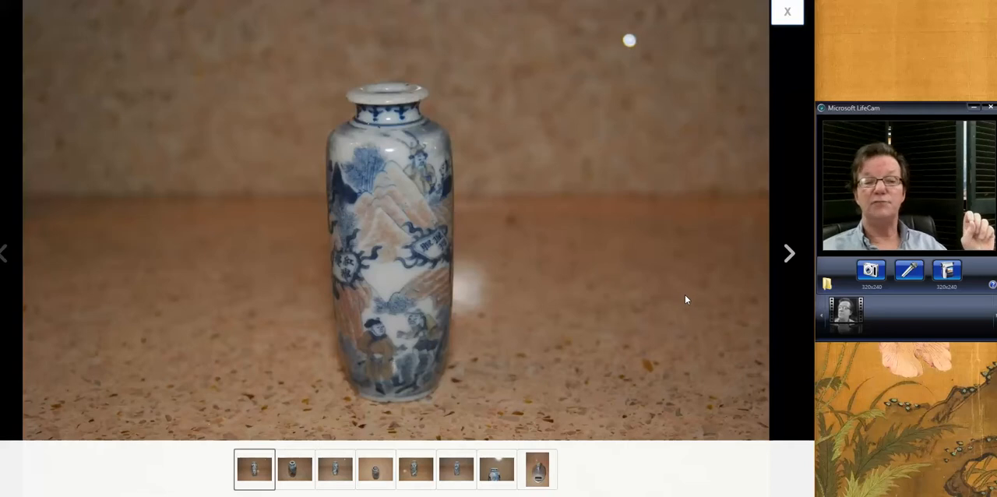
{"action": "mouse_move", "coordinate": [449, 271]}
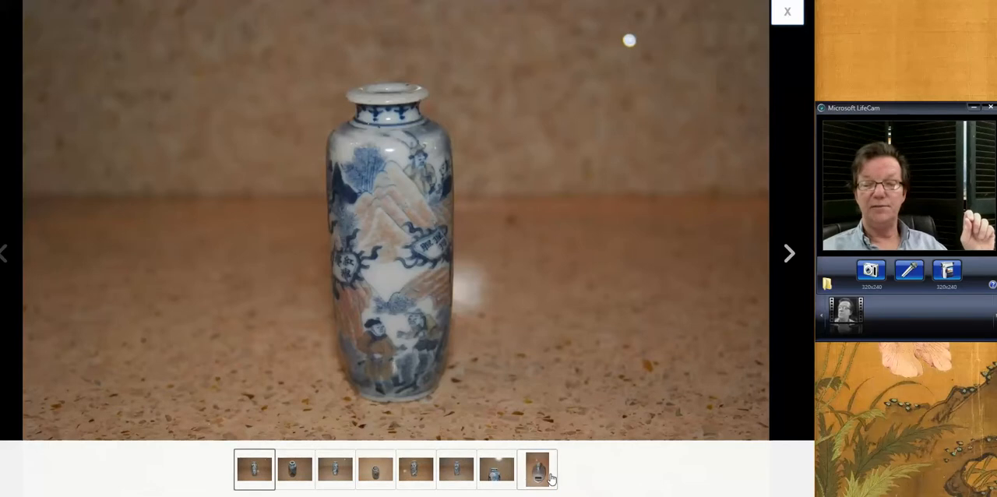
Step: View the war-scene snuff bottle's last photo, close the viewer, and enlarge the famille rose vases
{"action": "left_click", "coordinate": [494, 471]}
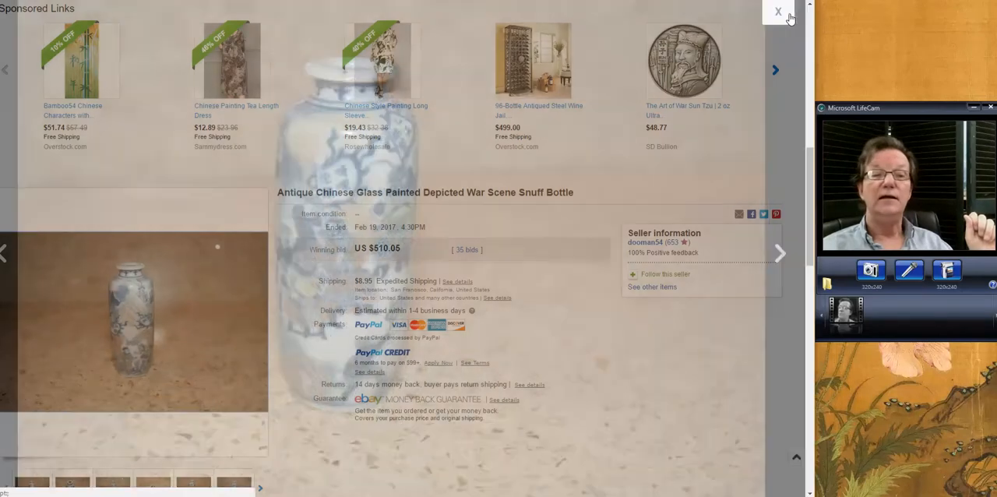
{"action": "left_click", "coordinate": [776, 9]}
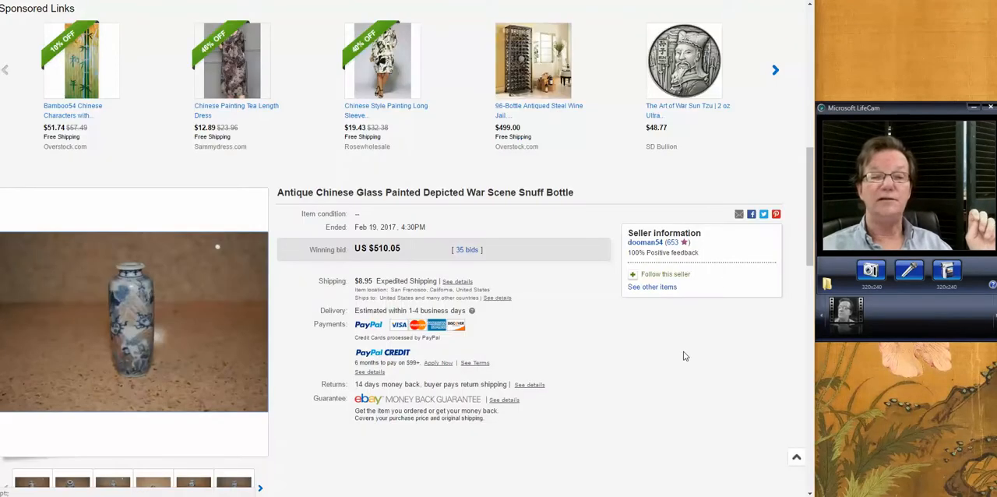
{"action": "mouse_move", "coordinate": [589, 153]}
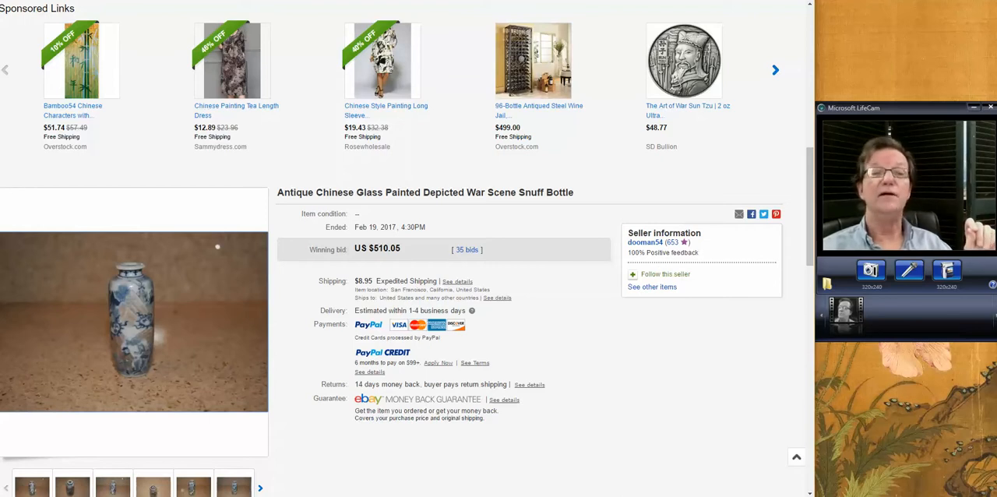
{"action": "left_click", "coordinate": [134, 320]}
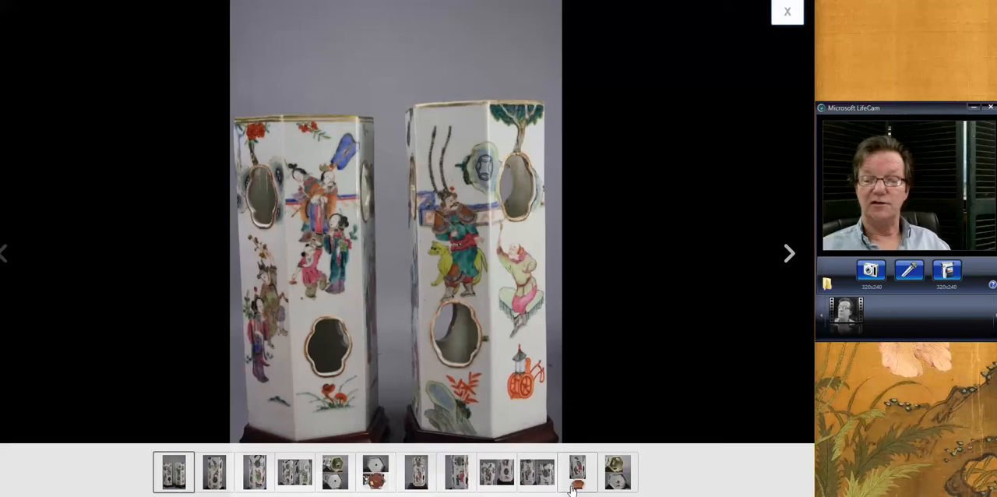
Step: Browse the hexagonal famille rose vases' photos through to the bases marked CHINA
{"action": "left_click", "coordinate": [617, 470]}
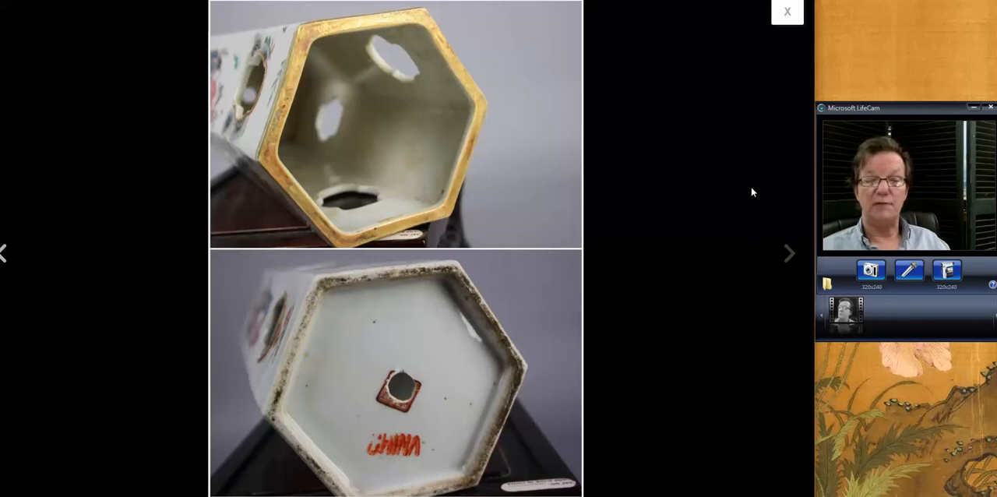
{"action": "mouse_move", "coordinate": [701, 310]}
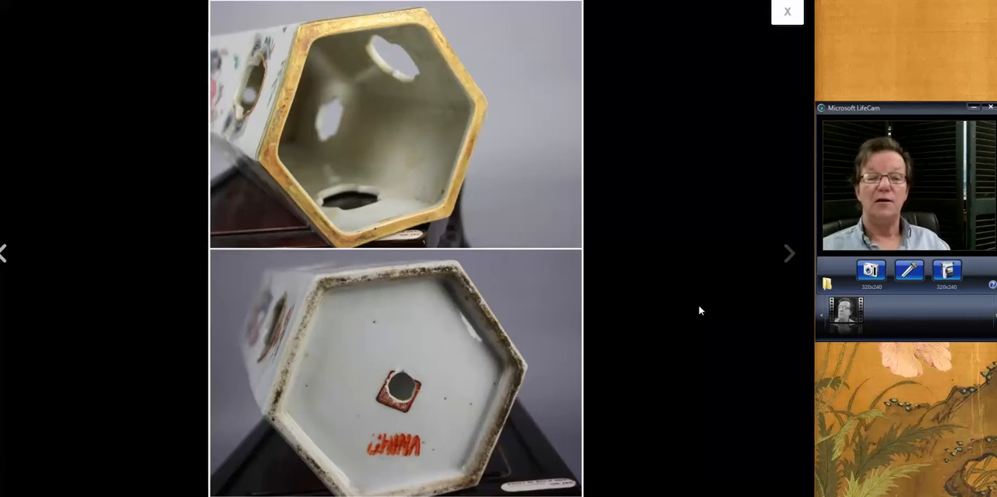
{"action": "left_click", "coordinate": [789, 252]}
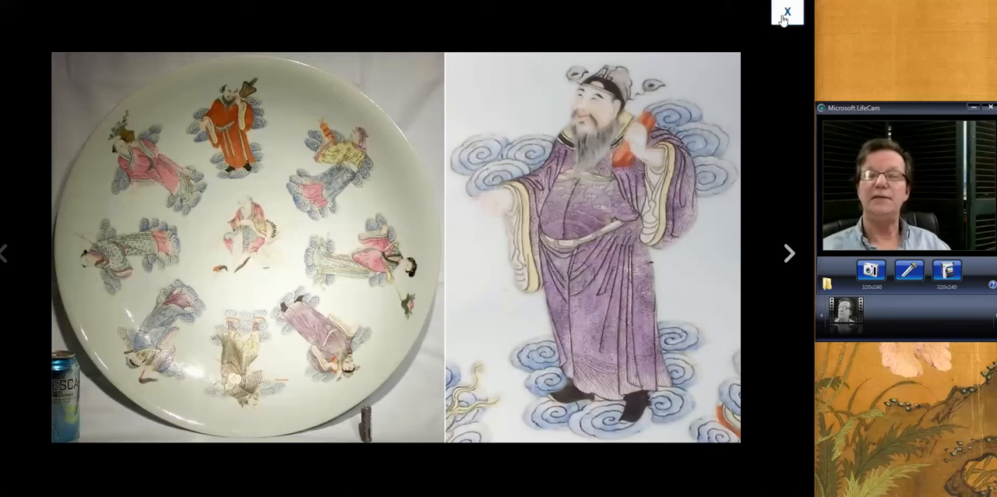
Step: Close the enlarged photos of the immortals dish
{"action": "left_click", "coordinate": [786, 10]}
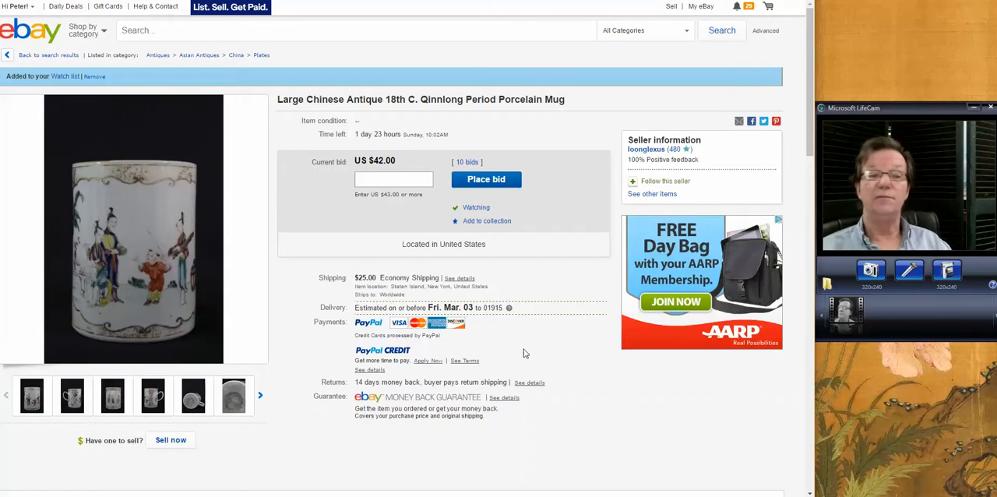
{"action": "mouse_move", "coordinate": [783, 421]}
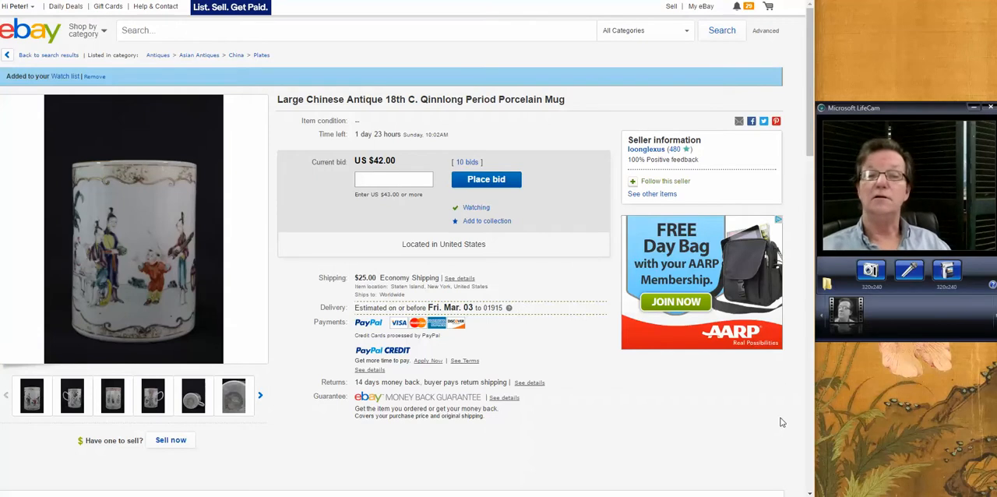
{"action": "mouse_move", "coordinate": [125, 293]}
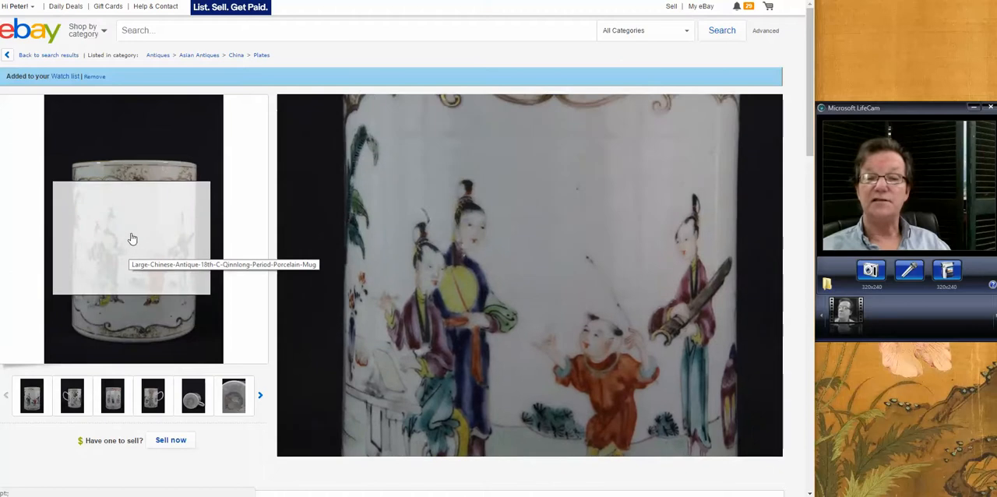
Step: View the porcelain mug's full-size photos, including the painted figures close-up, then close them
{"action": "left_click", "coordinate": [193, 396]}
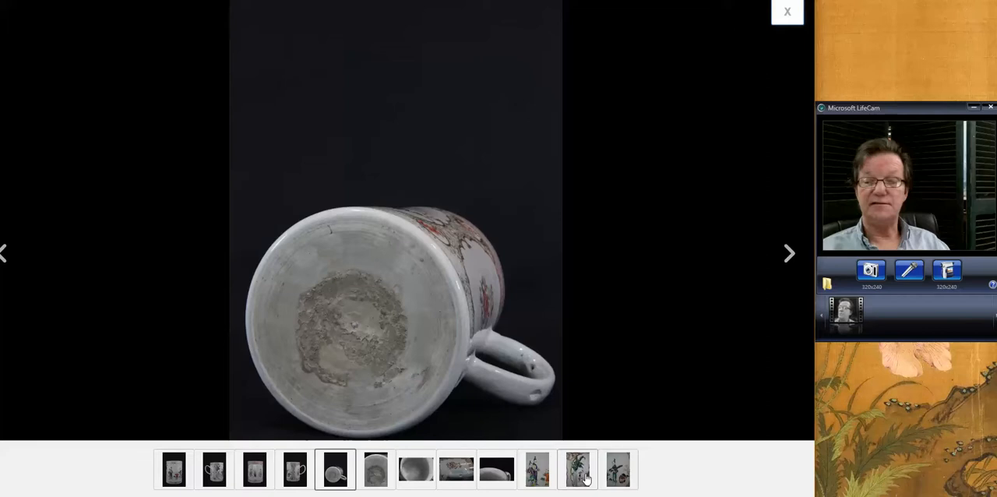
{"action": "left_click", "coordinate": [536, 472]}
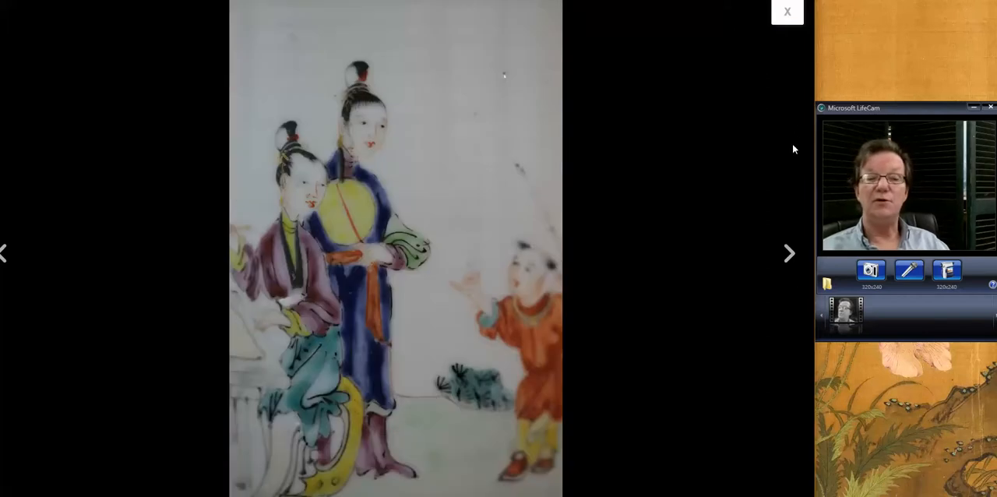
{"action": "mouse_move", "coordinate": [776, 239]}
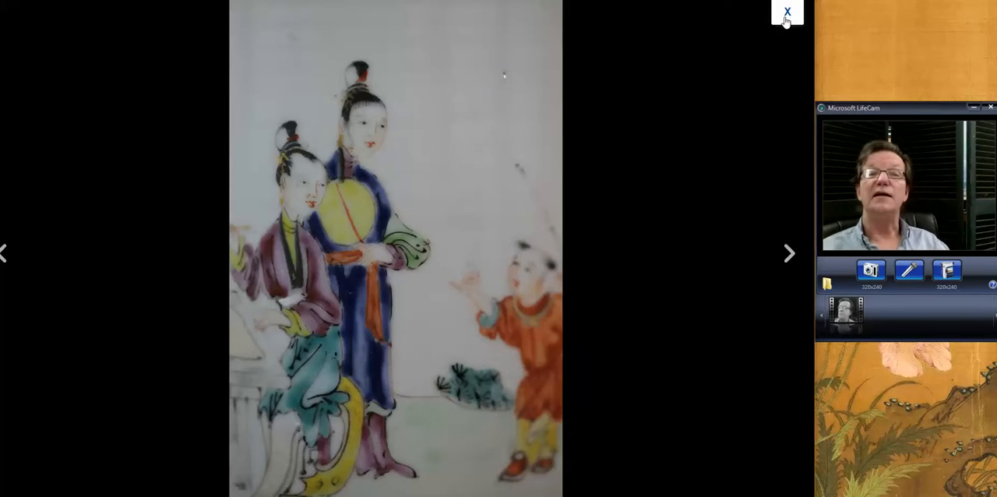
{"action": "left_click", "coordinate": [787, 9]}
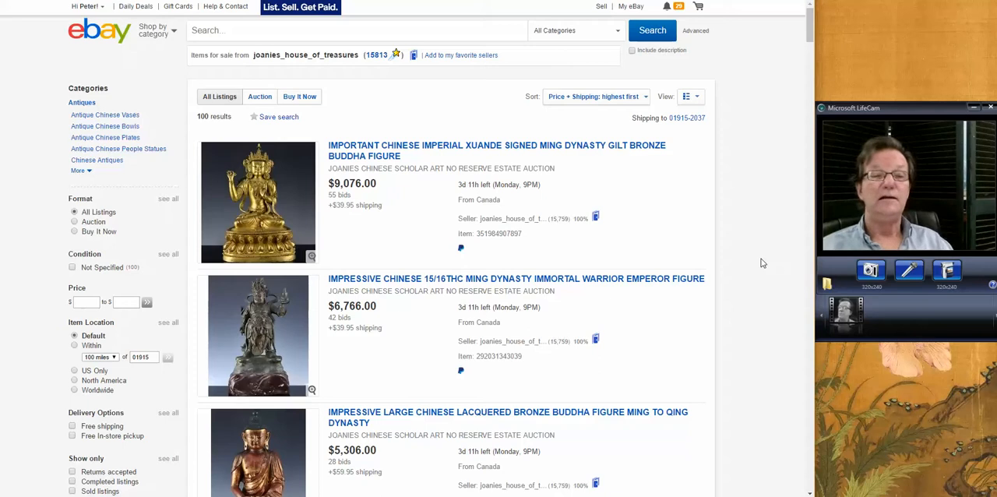
Step: Scroll the seller's highest-priced Chinese antiques, including Buddha figures and jade pieces
{"action": "scroll", "scroll_direction": "down", "scroll_amount": 3}
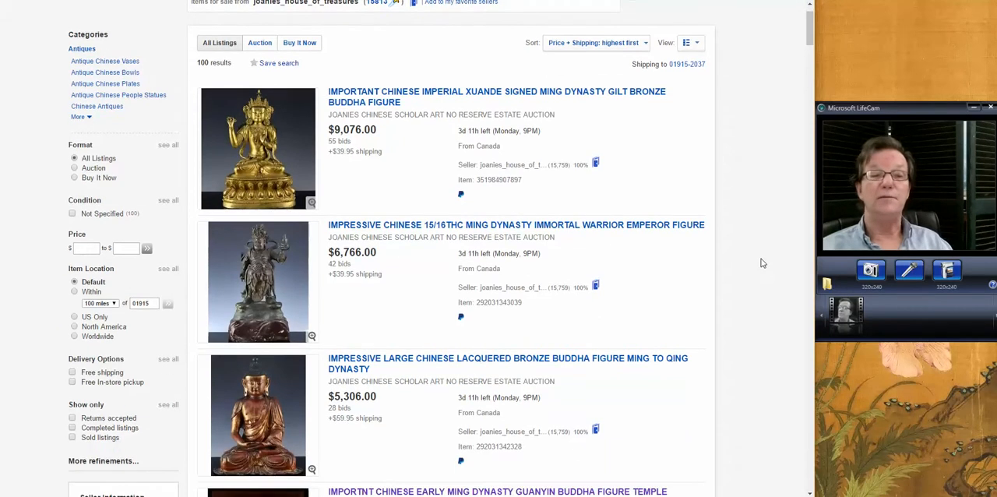
{"action": "scroll", "scroll_direction": "down", "scroll_amount": 3}
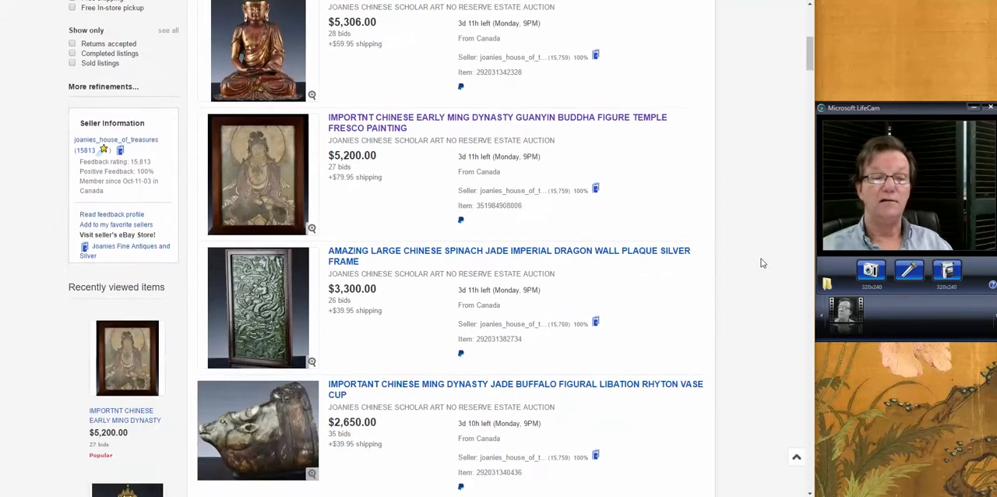
{"action": "scroll", "scroll_direction": "down", "scroll_amount": 3}
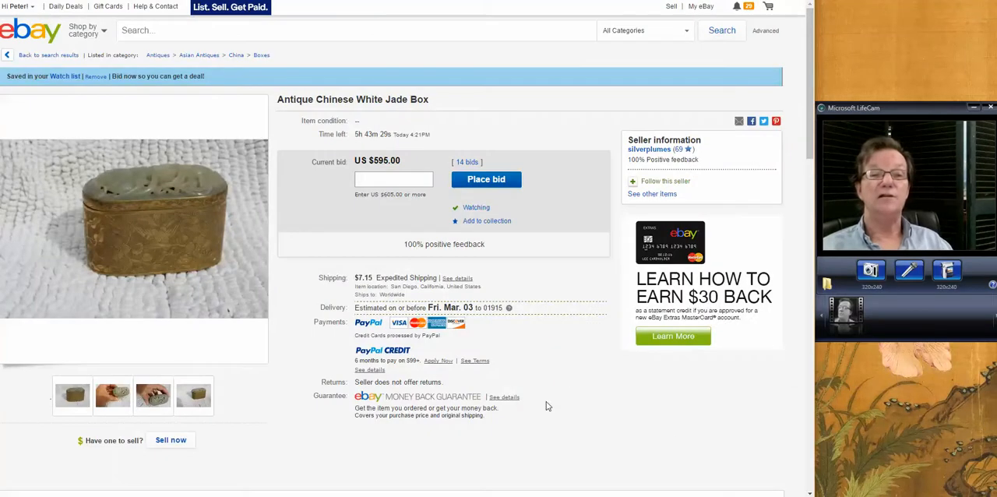
{"action": "mouse_move", "coordinate": [673, 435]}
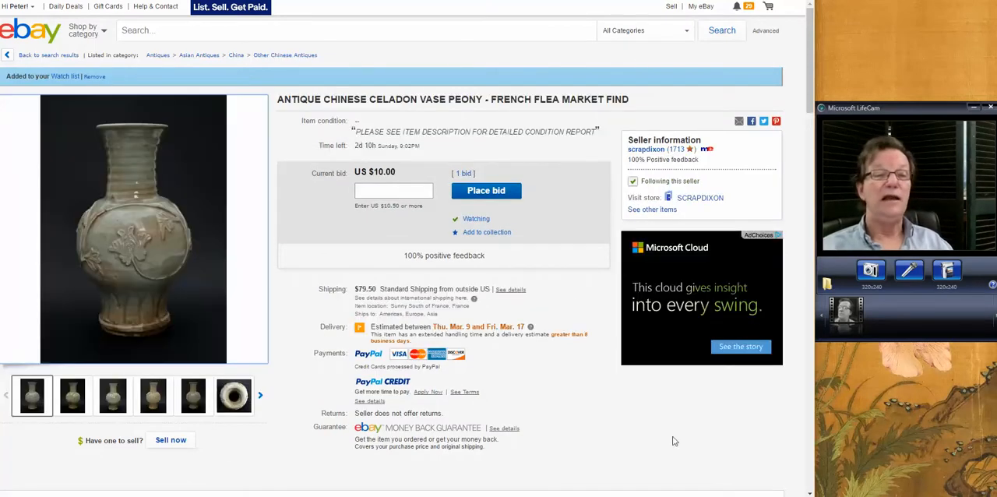
{"action": "mouse_move", "coordinate": [760, 446]}
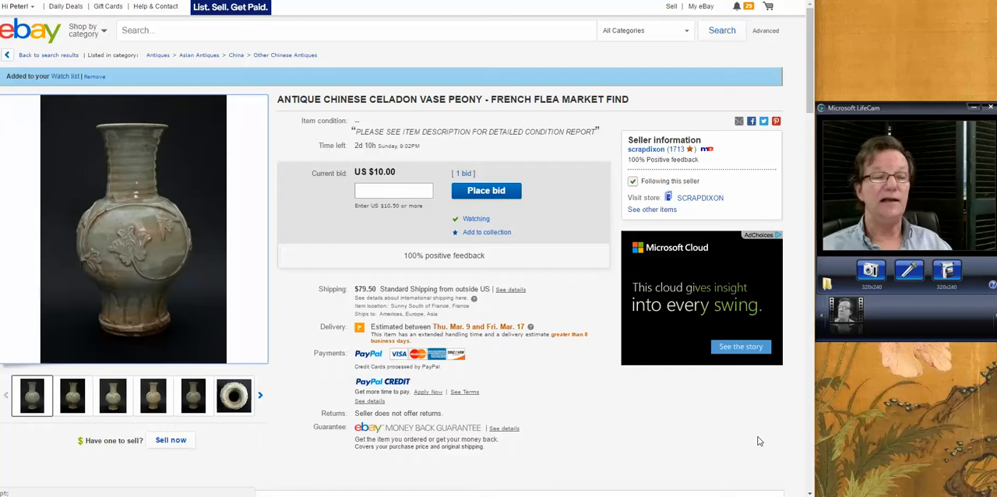
{"action": "mouse_move", "coordinate": [651, 420]}
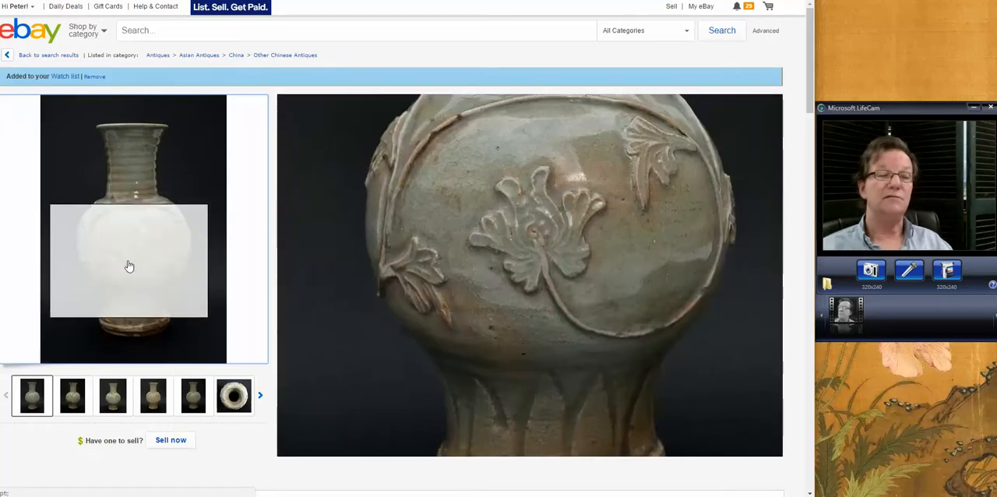
{"action": "mouse_move", "coordinate": [131, 170]}
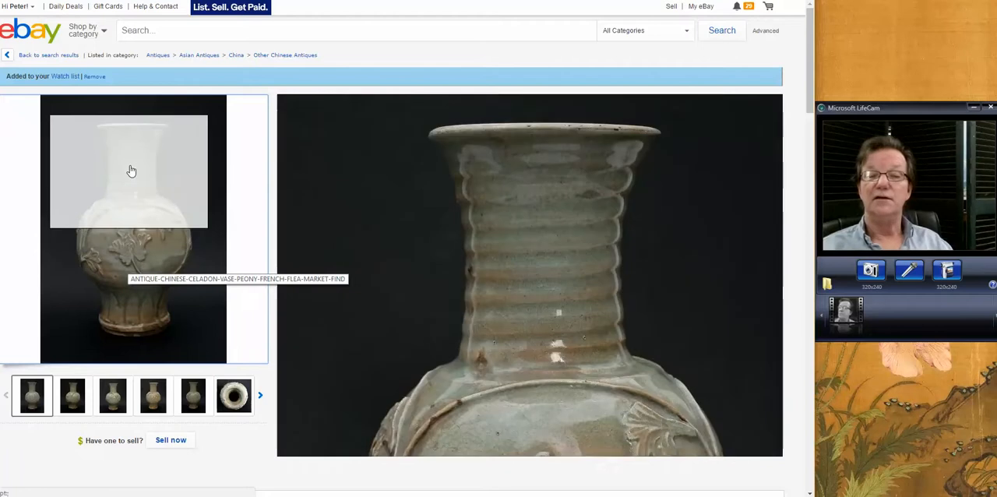
{"action": "mouse_move", "coordinate": [124, 243]}
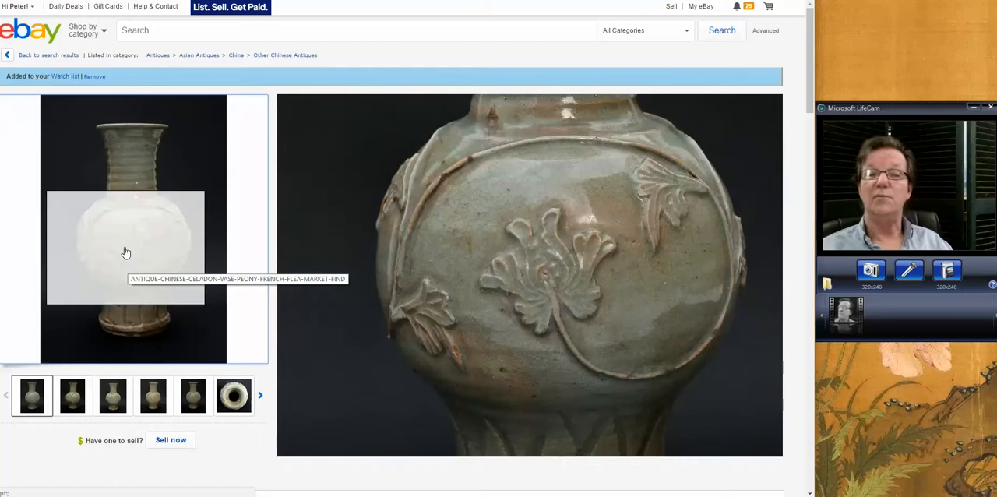
{"action": "mouse_move", "coordinate": [122, 178]}
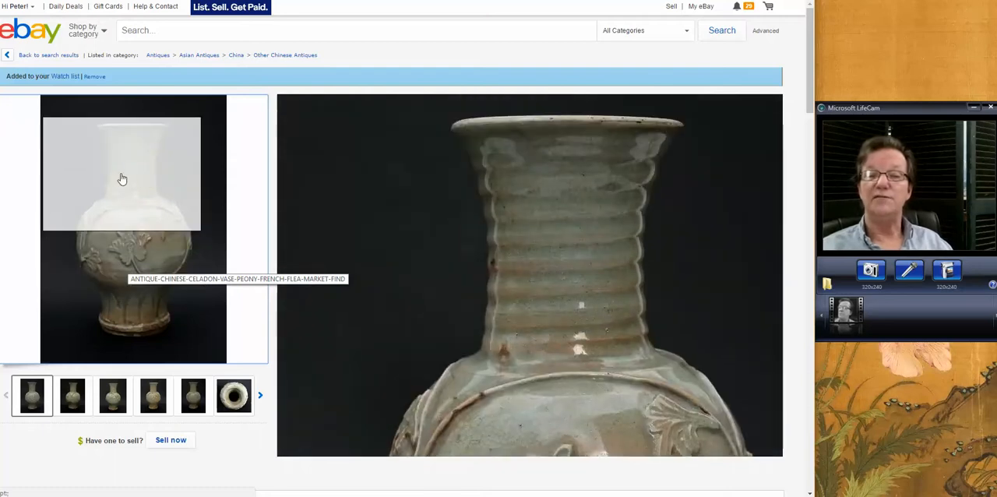
{"action": "mouse_move", "coordinate": [123, 258]}
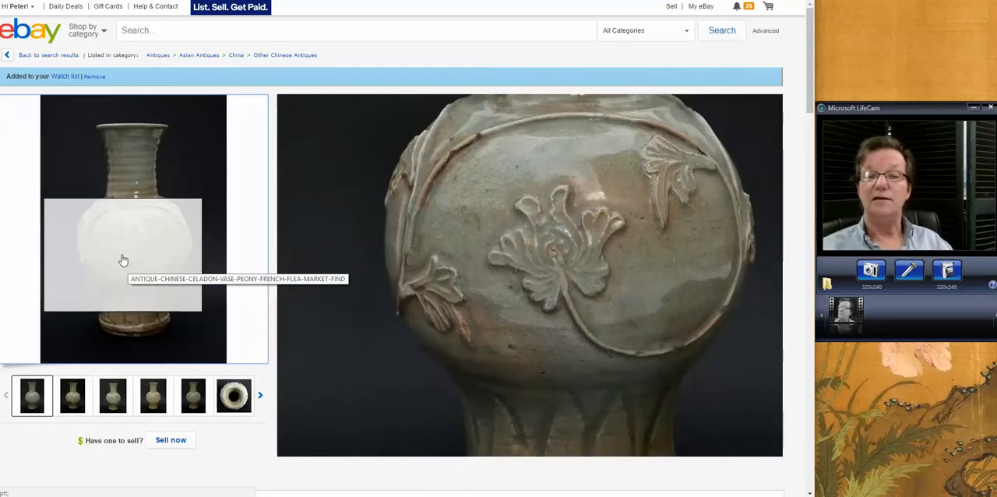
{"action": "mouse_move", "coordinate": [122, 295]}
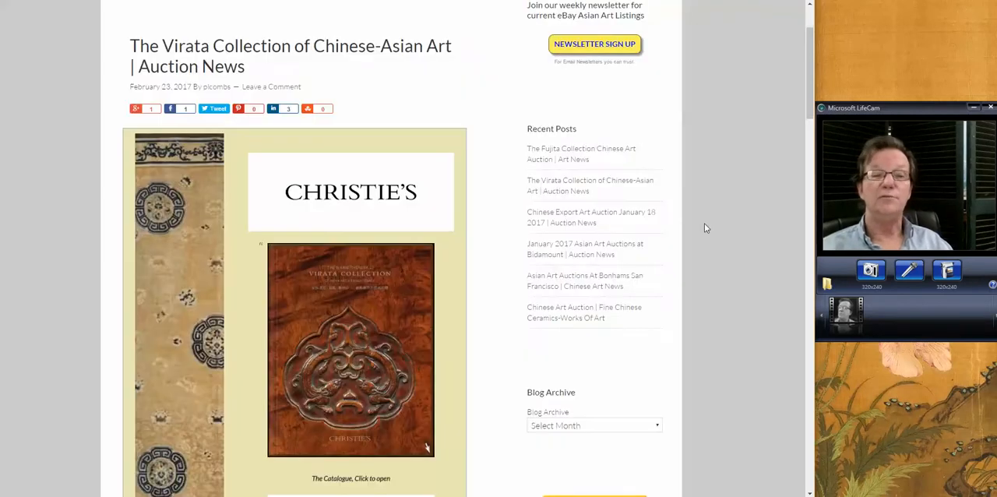
{"action": "mouse_move", "coordinate": [632, 152]}
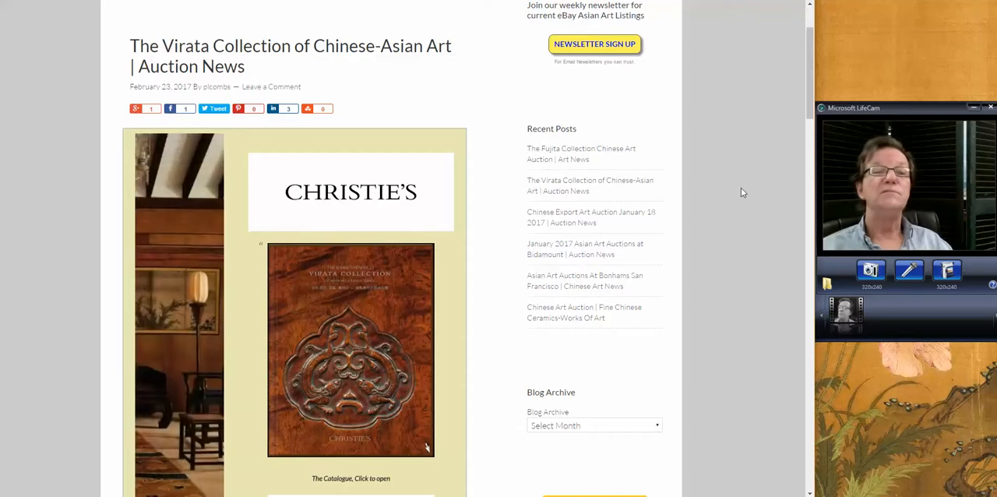
{"action": "mouse_move", "coordinate": [738, 152]}
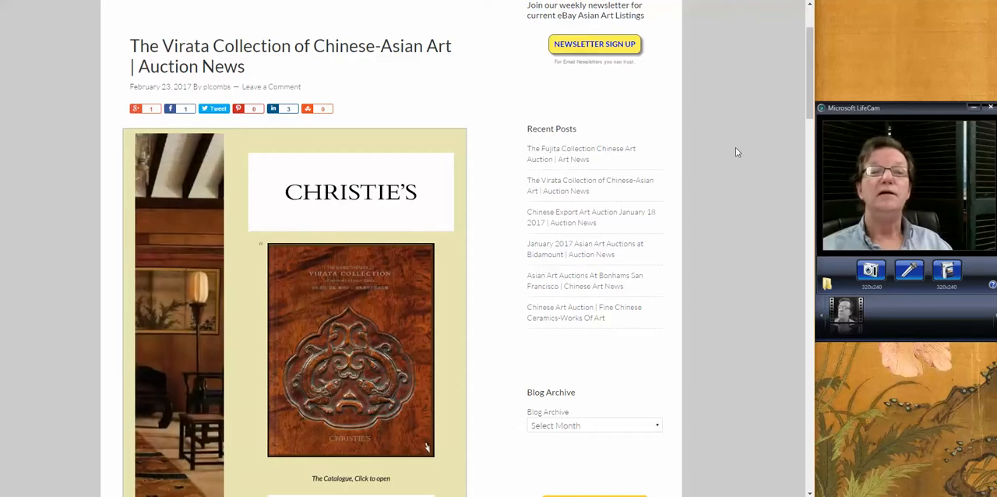
{"action": "mouse_move", "coordinate": [732, 221]}
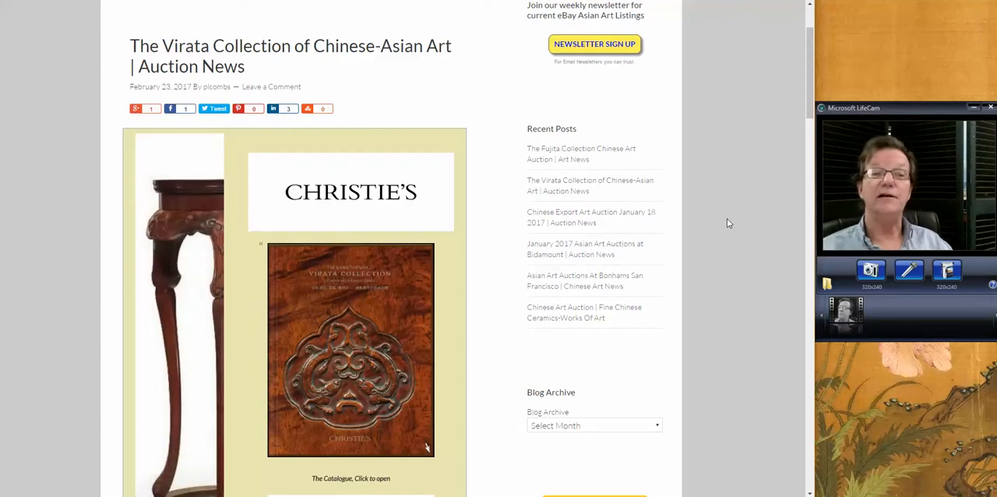
Step: Scroll the Virata Collection blog post down to the catalogue cover and open the Christie's flipbook
{"action": "scroll", "scroll_direction": "down", "scroll_amount": 3}
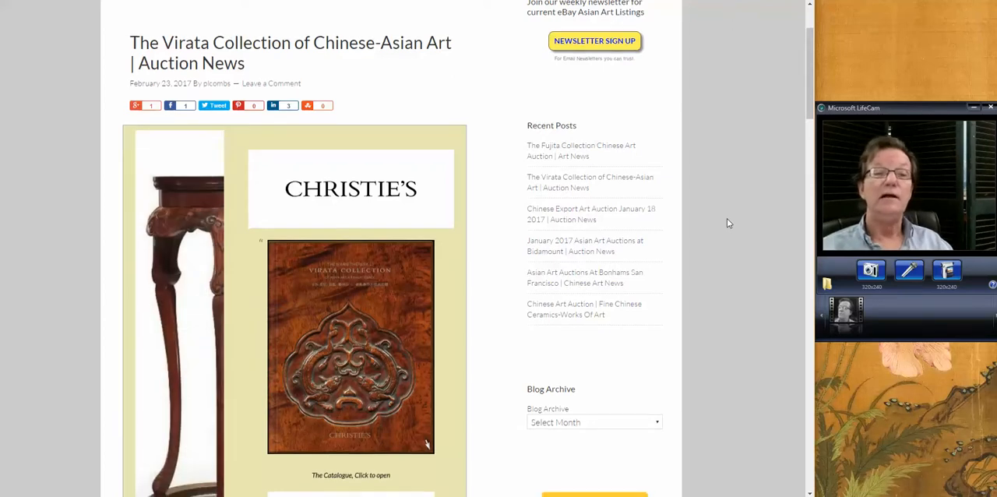
{"action": "scroll", "scroll_direction": "down", "scroll_amount": 3}
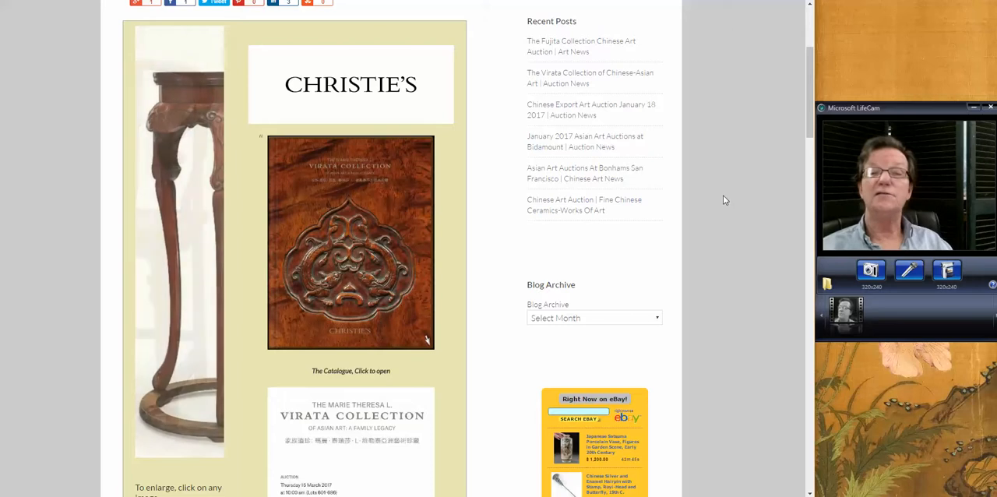
{"action": "scroll", "scroll_direction": "down", "scroll_amount": 3}
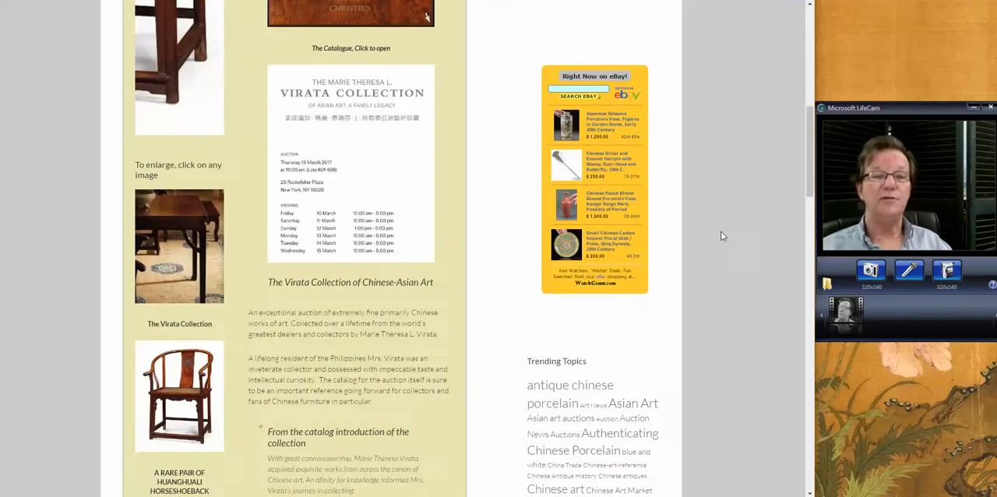
{"action": "scroll", "scroll_direction": "down", "scroll_amount": 3}
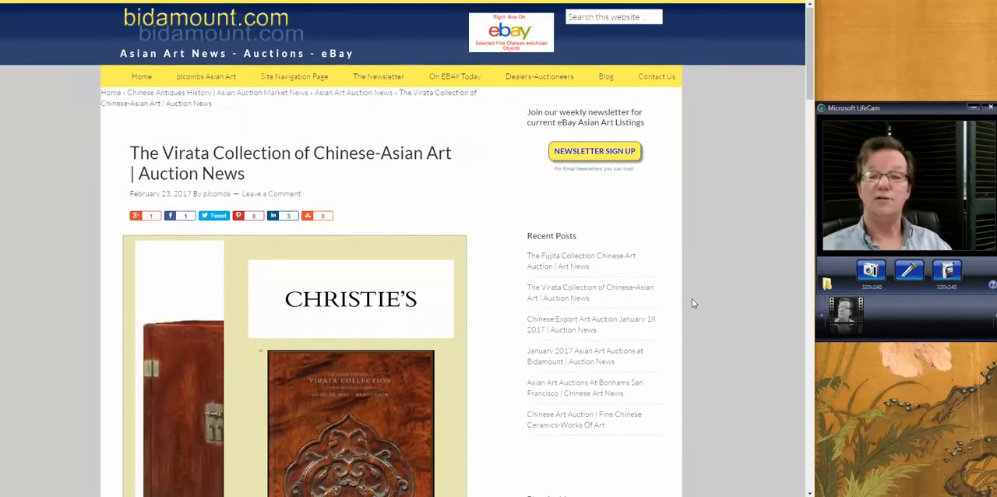
{"action": "scroll", "scroll_direction": "down", "scroll_amount": 3}
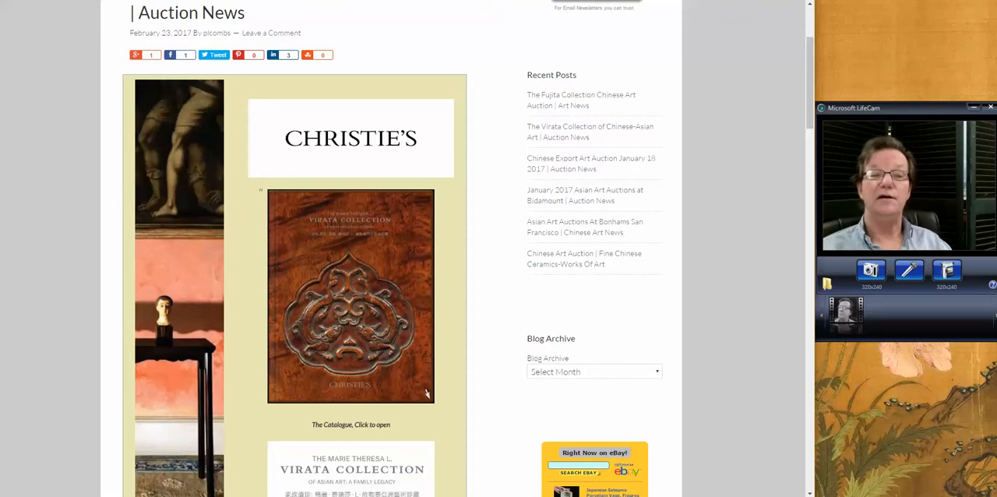
{"action": "left_click", "coordinate": [351, 296]}
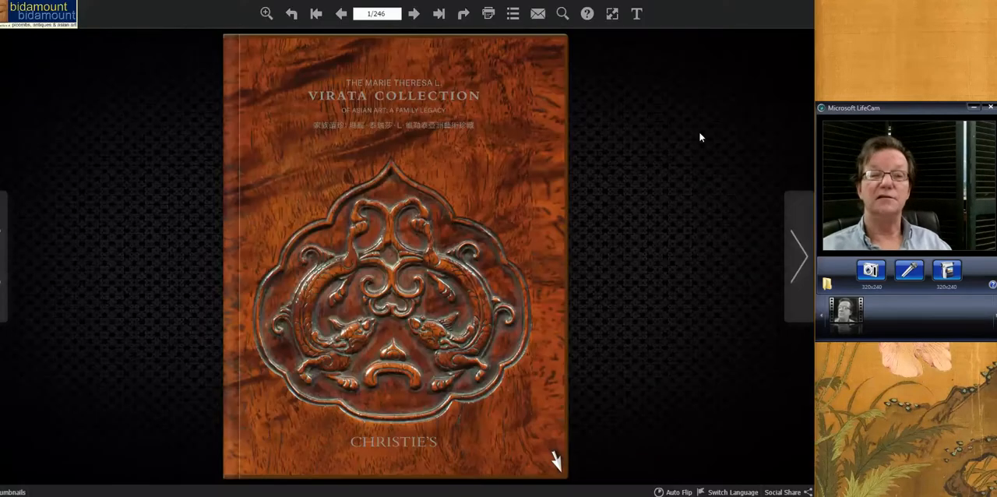
{"action": "mouse_move", "coordinate": [803, 272]}
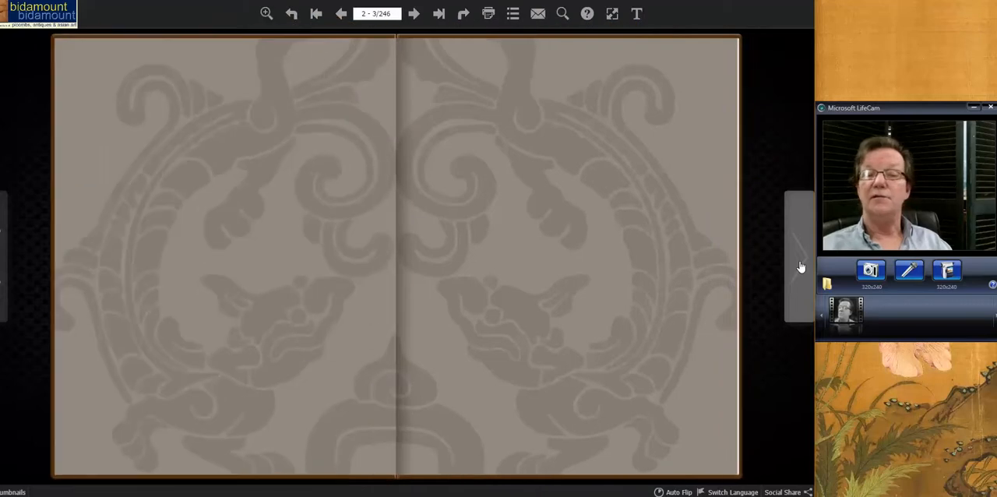
Step: Page forward past the cover and contents to the Virata Collection introduction spread
{"action": "left_click", "coordinate": [417, 12]}
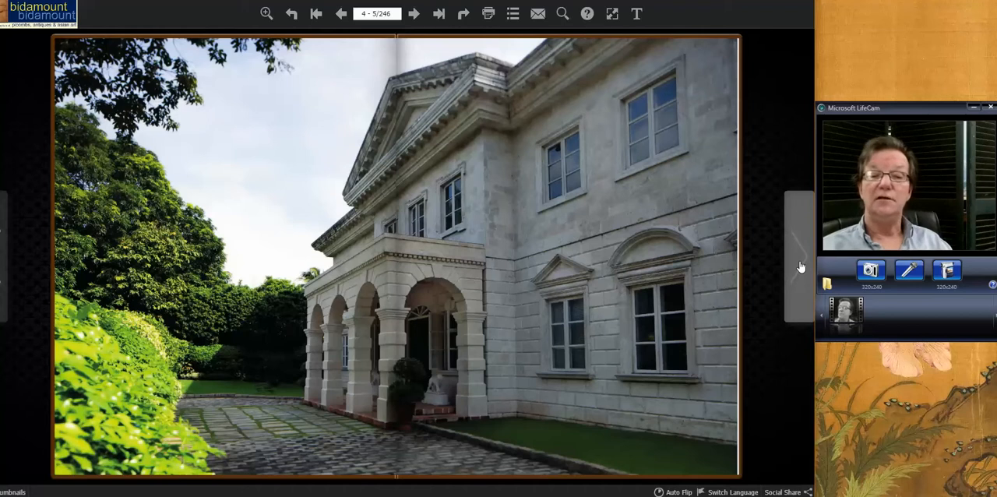
{"action": "left_click", "coordinate": [419, 12]}
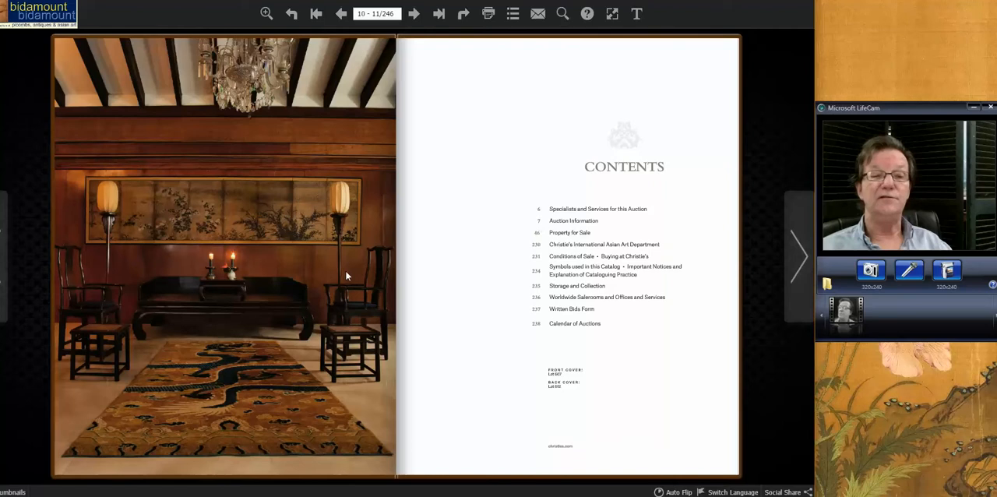
{"action": "mouse_move", "coordinate": [334, 333]}
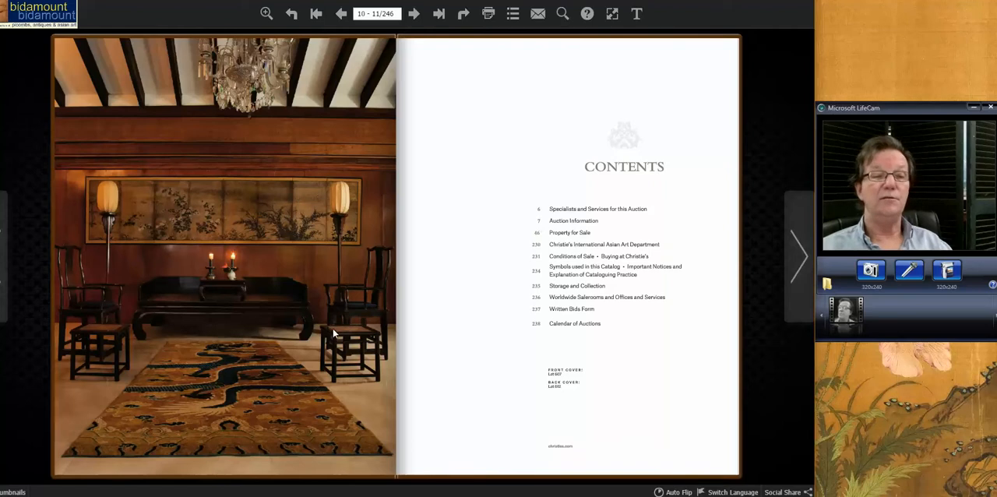
{"action": "mouse_move", "coordinate": [116, 368]}
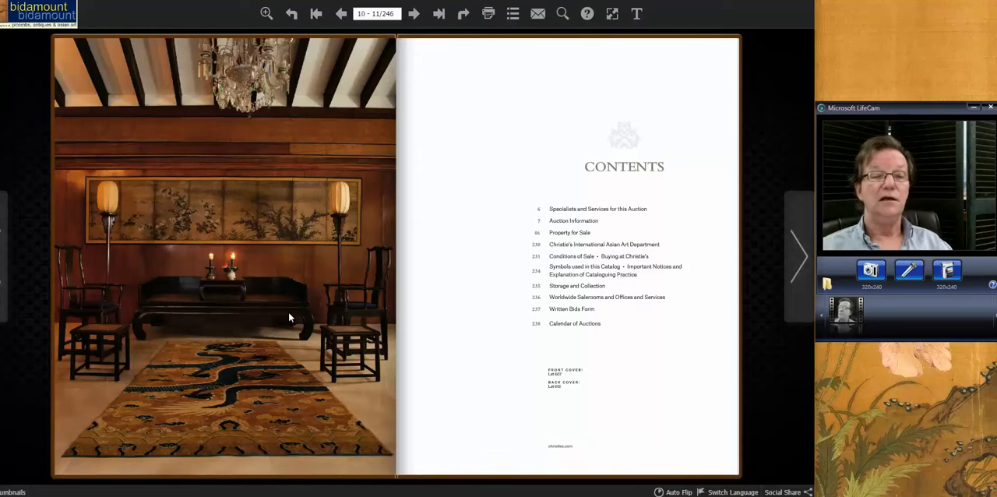
{"action": "mouse_move", "coordinate": [702, 295]}
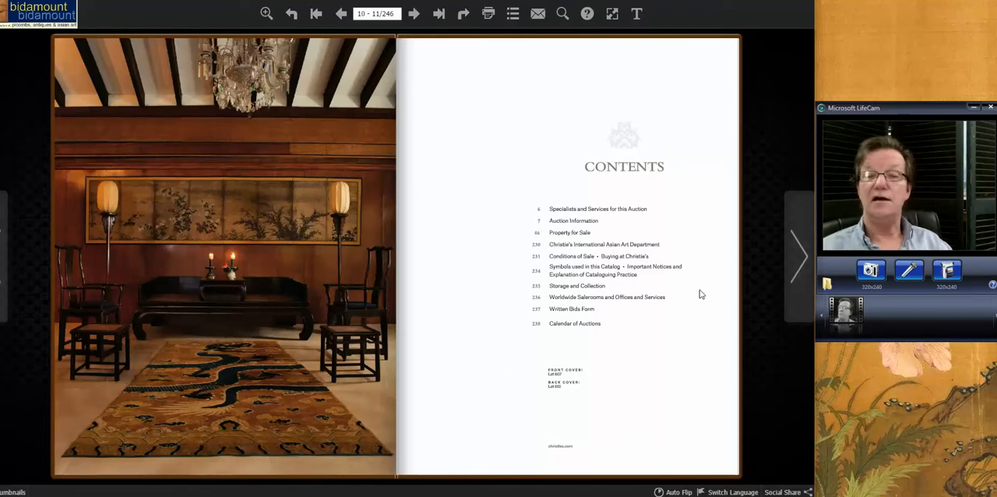
{"action": "left_click", "coordinate": [797, 254]}
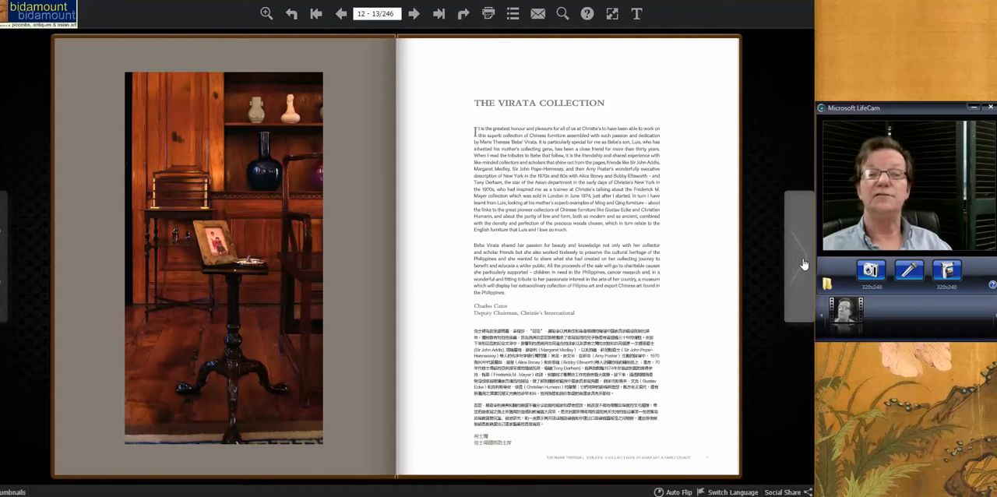
Step: Turn to the 'A consummate collector' essay on pages 16–17 and enlarge the spread
{"action": "left_click", "coordinate": [400, 12]}
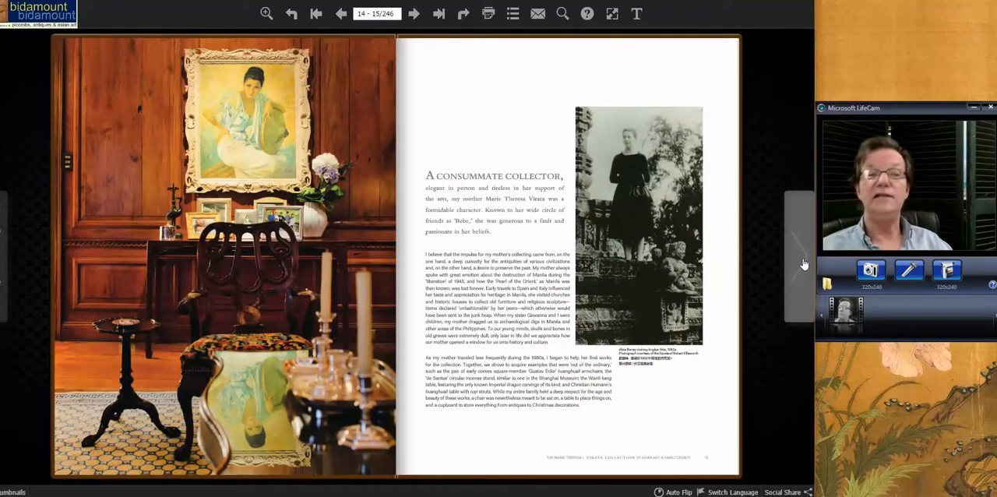
{"action": "mouse_move", "coordinate": [265, 12]}
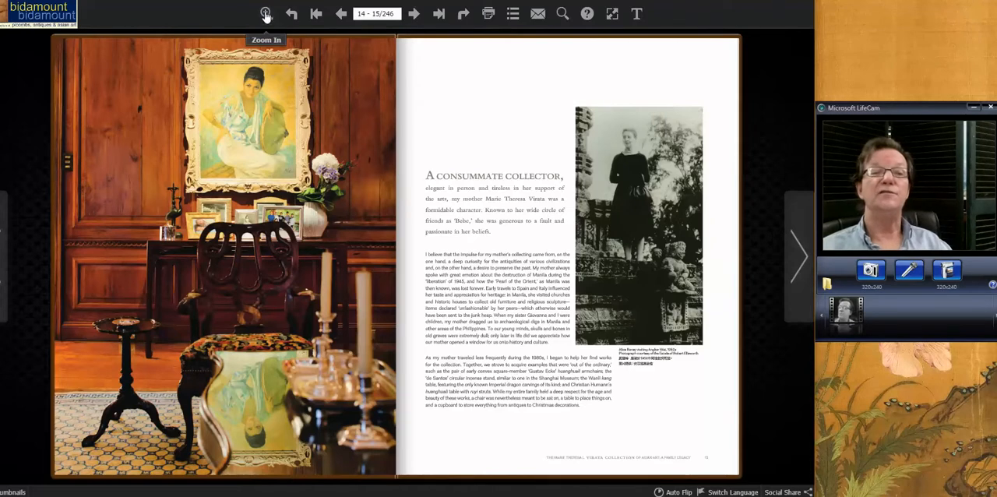
{"action": "left_click", "coordinate": [268, 12]}
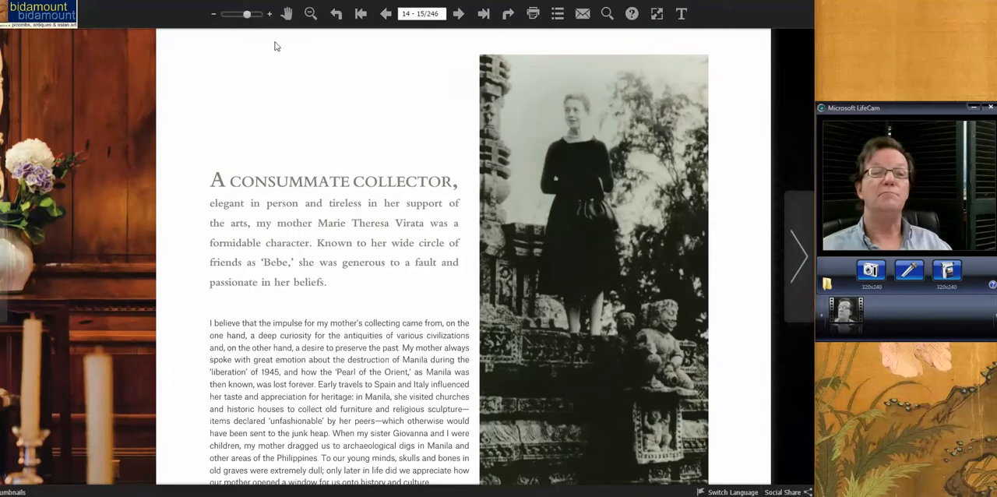
{"action": "left_click", "coordinate": [308, 14]}
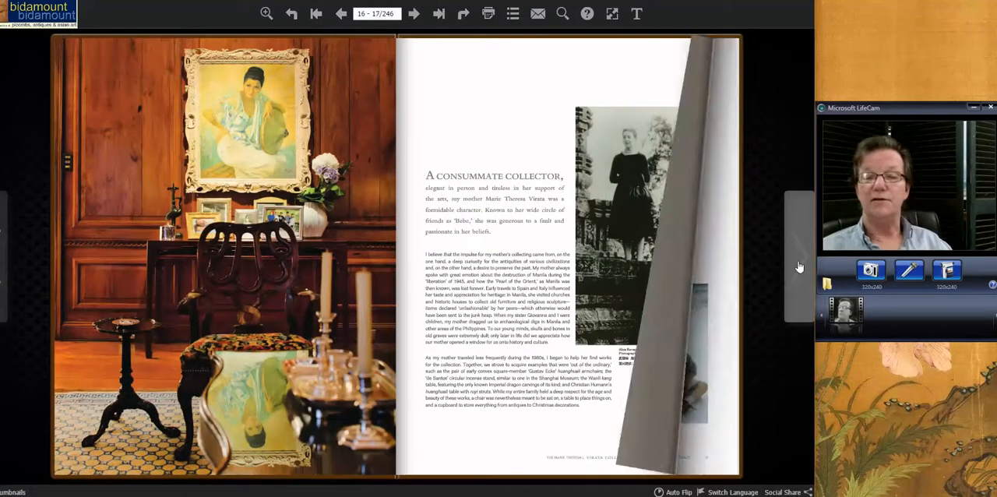
Step: Flip through the biography and family photo spreads to the chair-detail photos on pages 36–37
{"action": "left_click", "coordinate": [418, 14]}
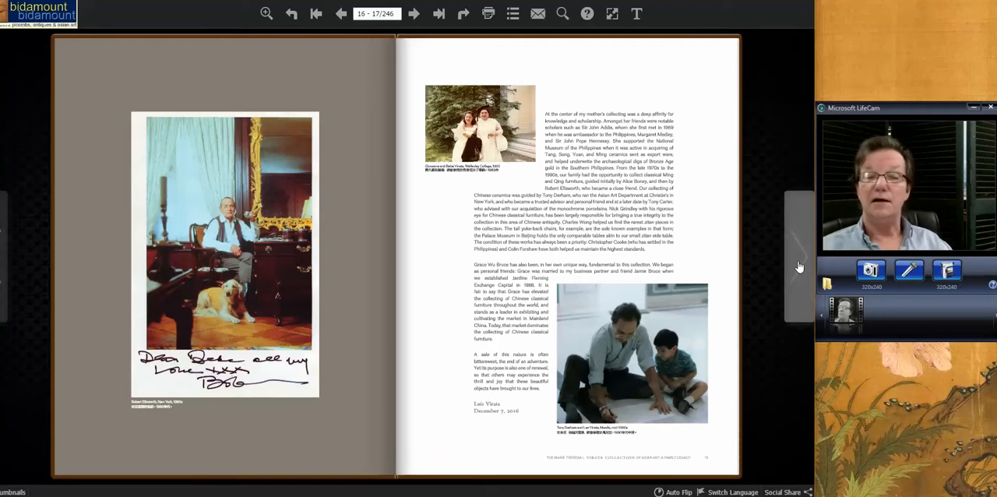
{"action": "left_click", "coordinate": [417, 14]}
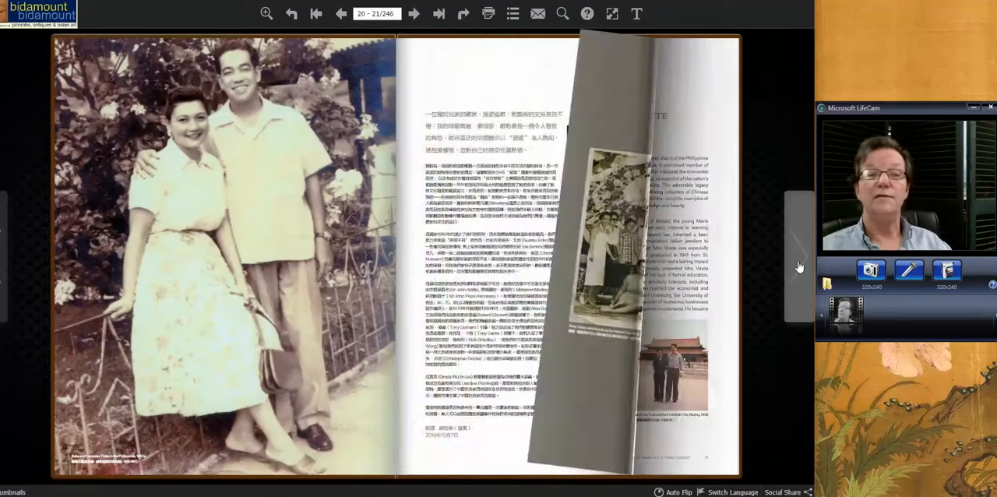
{"action": "left_click", "coordinate": [399, 14]}
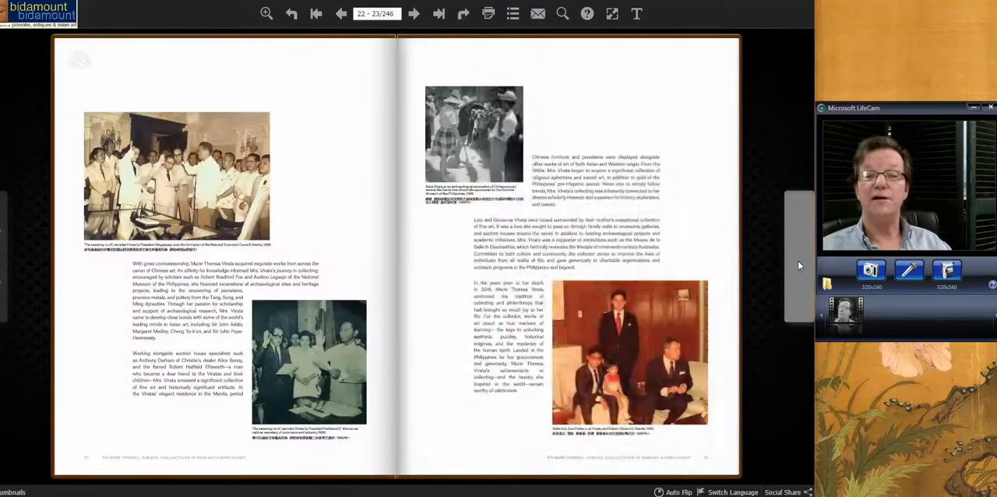
{"action": "left_click", "coordinate": [402, 14]}
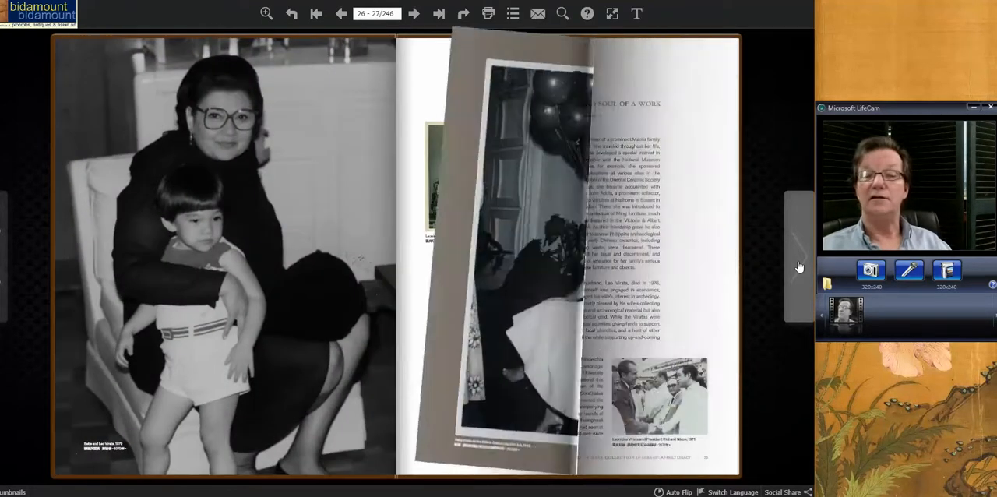
{"action": "left_click", "coordinate": [437, 12]}
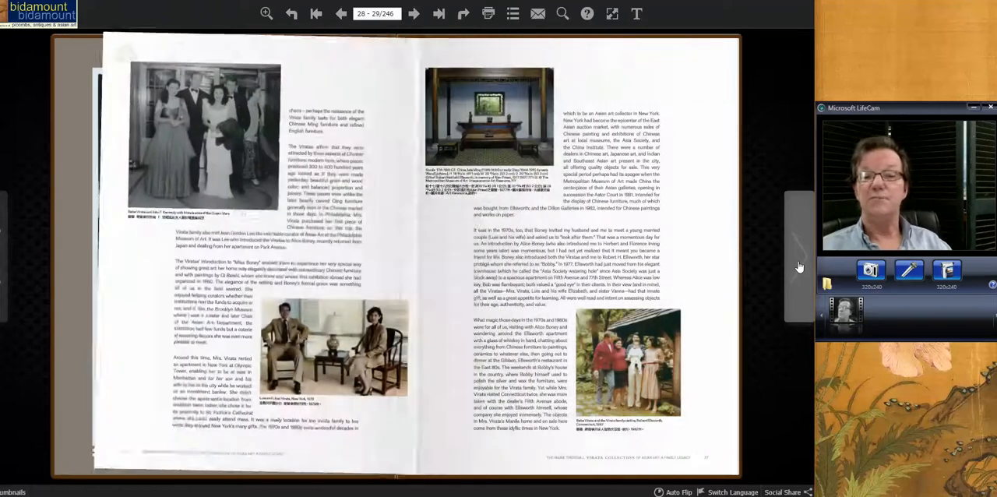
{"action": "left_click", "coordinate": [419, 14]}
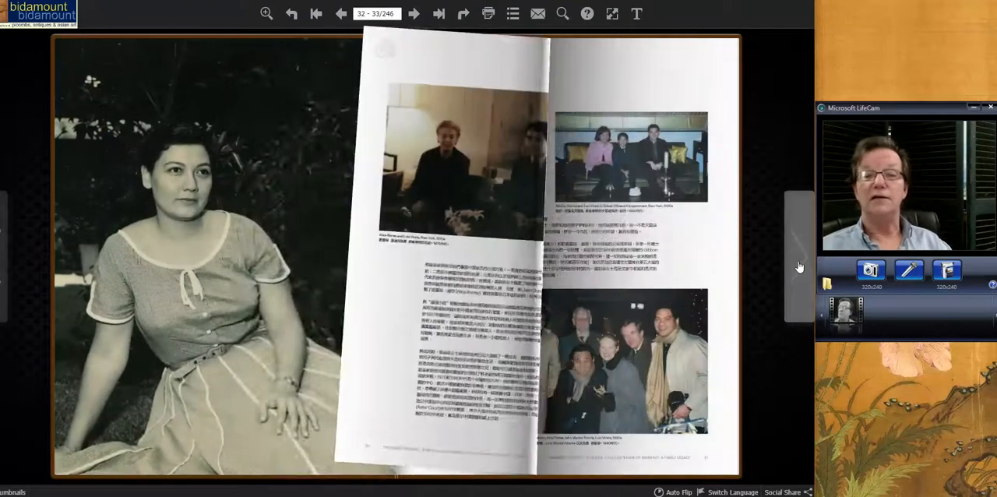
{"action": "left_click", "coordinate": [419, 14]}
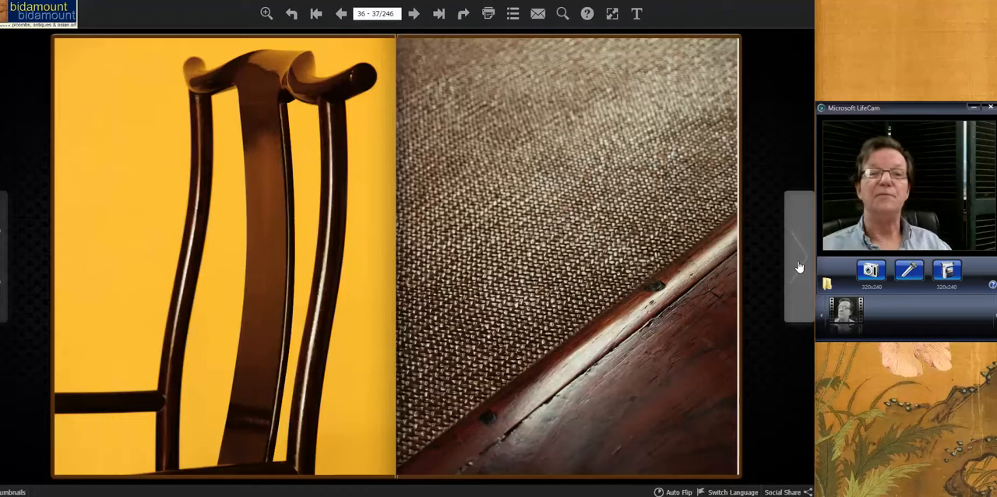
Step: Page through the furniture lots — interior room photo, rectangular stools, pair of cabinets — past the Piccus Cabinet
{"action": "left_click", "coordinate": [417, 13]}
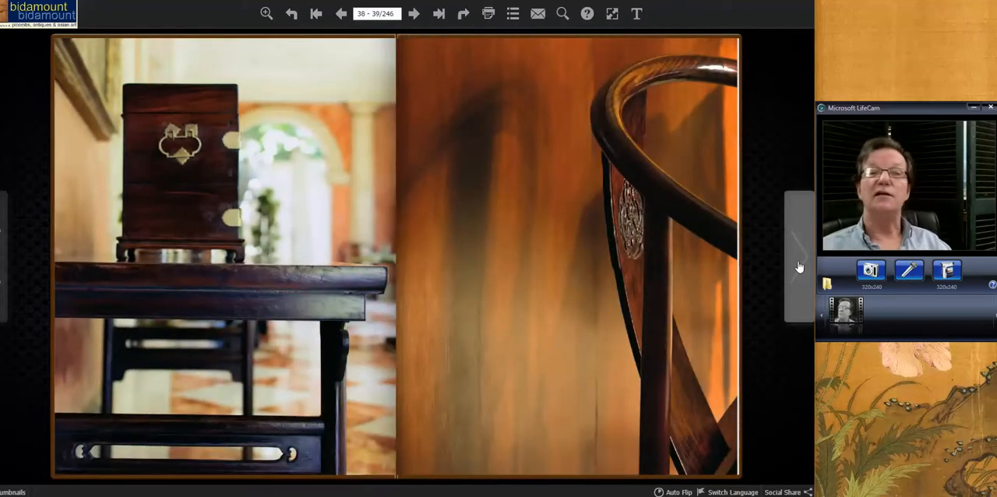
{"action": "left_click", "coordinate": [418, 14]}
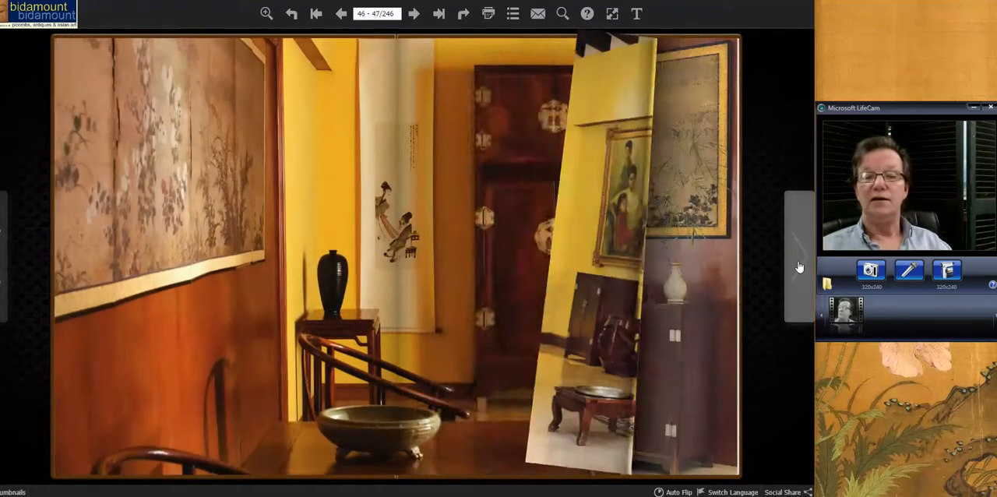
{"action": "left_click", "coordinate": [418, 13]}
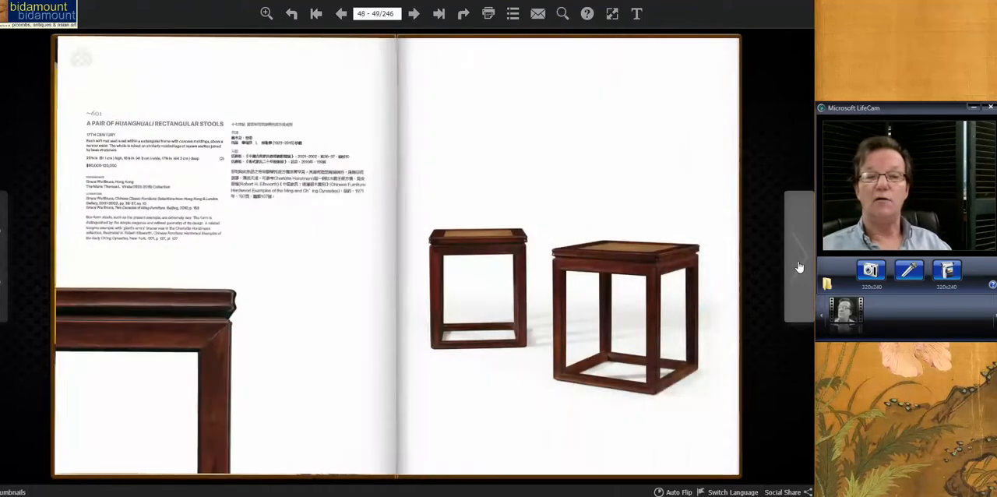
{"action": "left_click", "coordinate": [419, 14]}
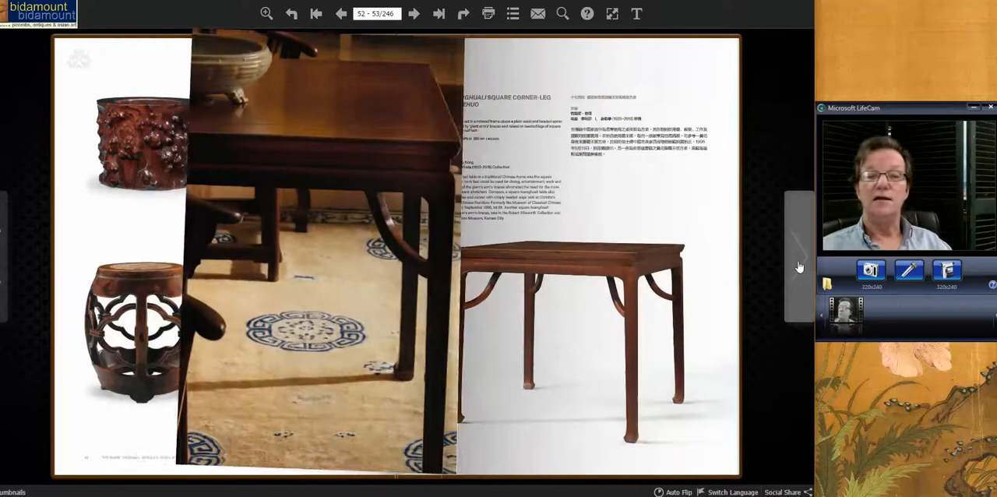
{"action": "left_click", "coordinate": [419, 12]}
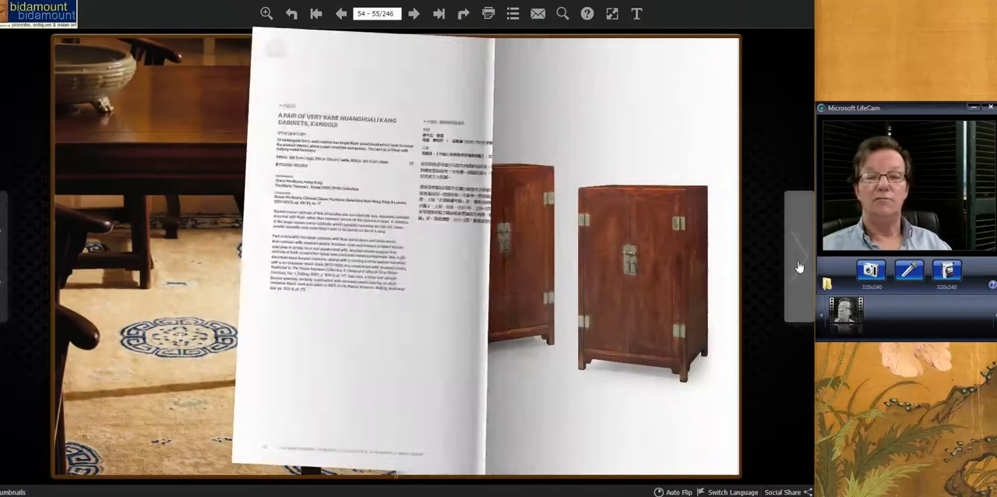
{"action": "left_click", "coordinate": [424, 12]}
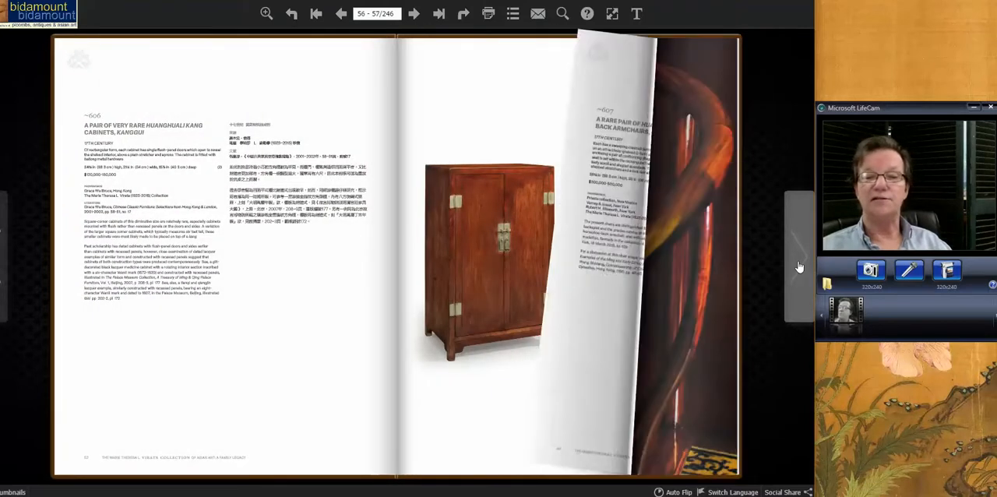
{"action": "left_click", "coordinate": [420, 13]}
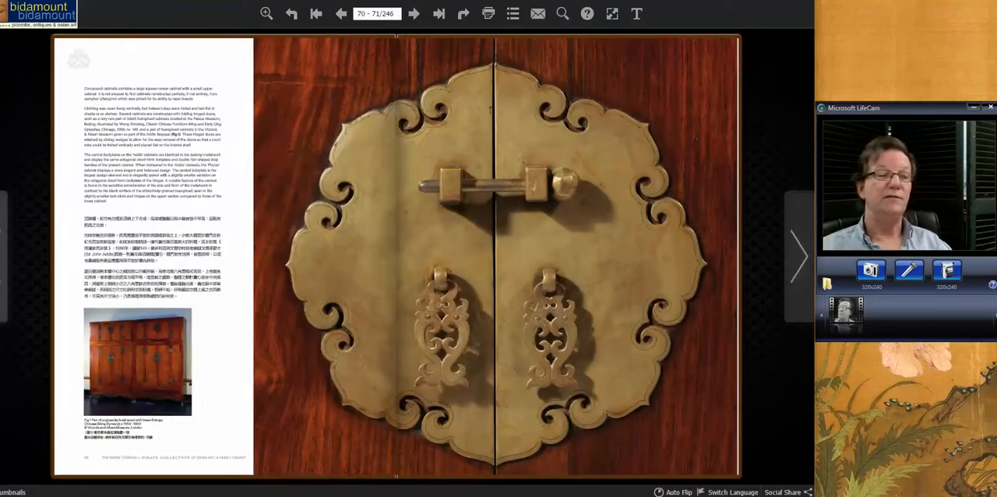
Step: Step back to the Piccus Cabinet lot, then forward past the brass lock detail to the De Santos Incense Stand, pages 72–73
{"action": "left_click", "coordinate": [338, 14]}
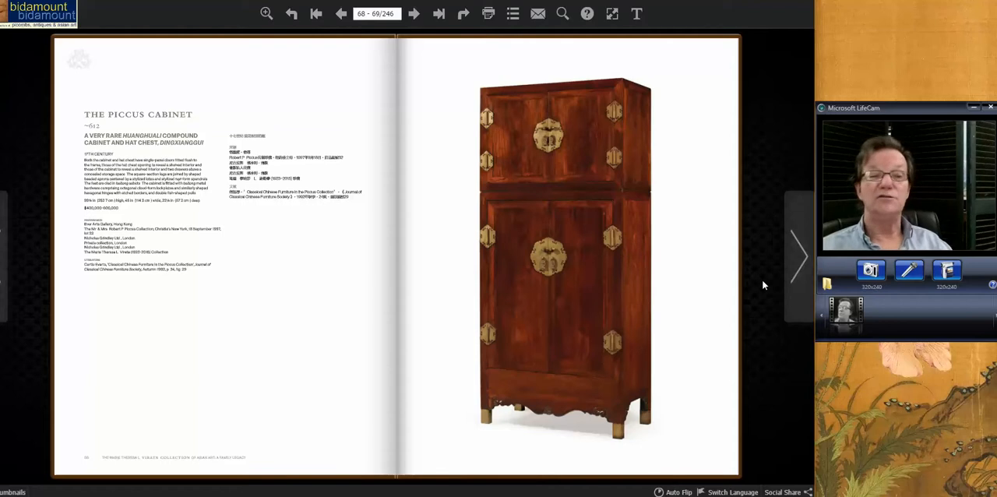
{"action": "mouse_move", "coordinate": [773, 285]}
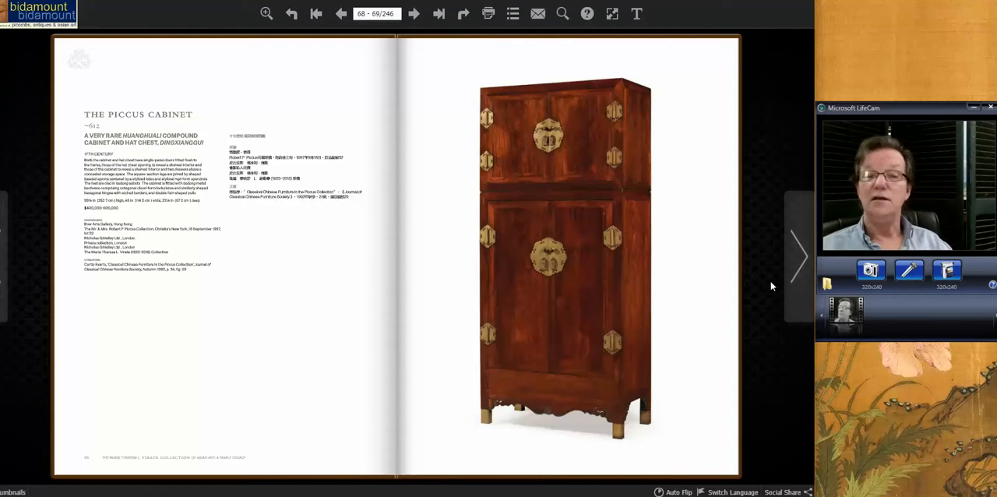
{"action": "mouse_move", "coordinate": [796, 269]}
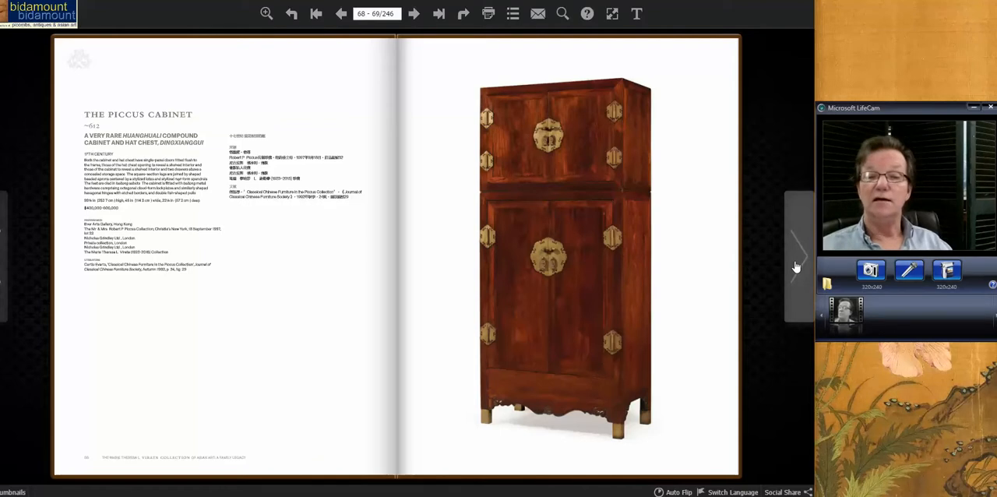
{"action": "left_click", "coordinate": [417, 12]}
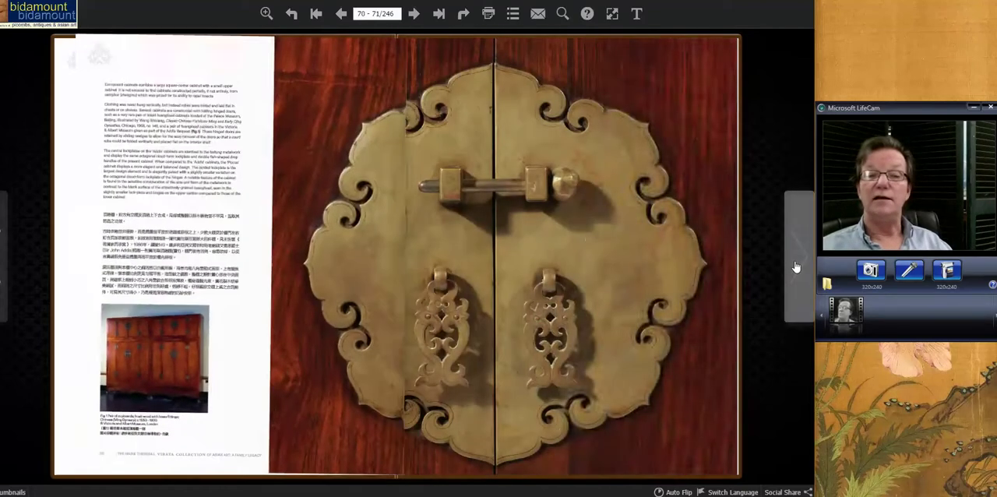
{"action": "left_click", "coordinate": [411, 14]}
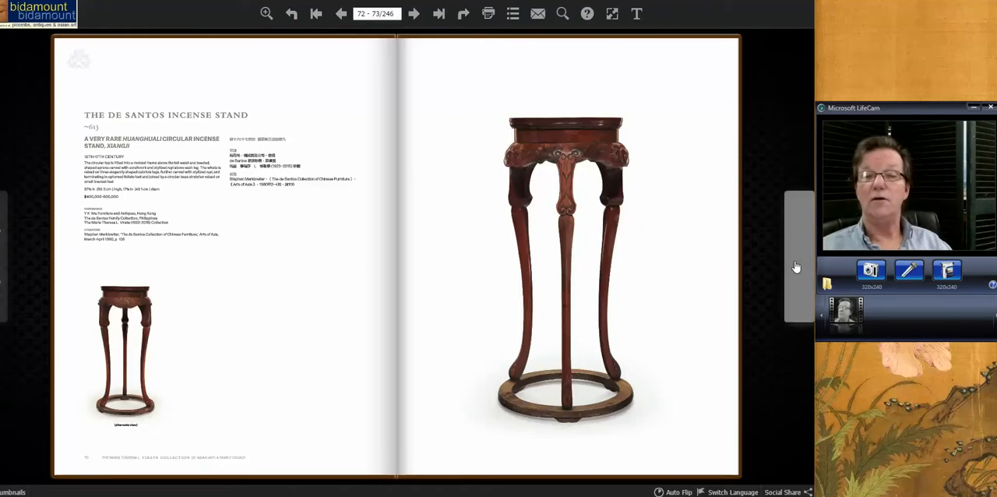
Step: Browse the incense stand essay, vase shelves and flambé-glazed vase lot to pages 92–93, then return to the BidAmount newsletter
{"action": "left_click", "coordinate": [418, 13]}
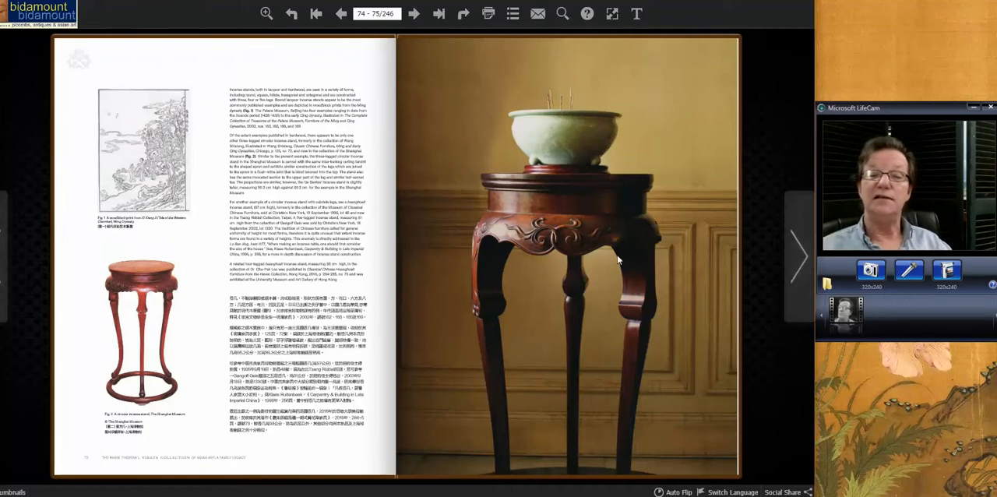
{"action": "mouse_move", "coordinate": [577, 140]}
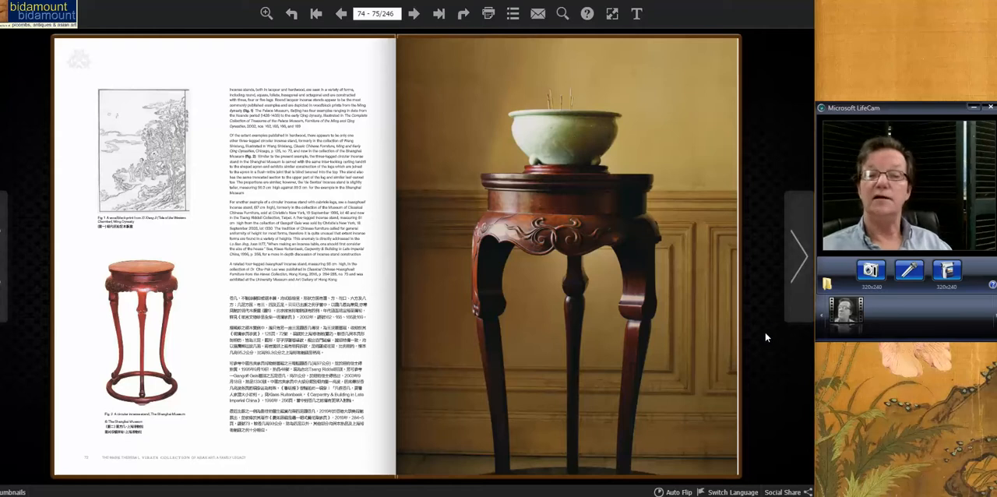
{"action": "mouse_move", "coordinate": [801, 254]}
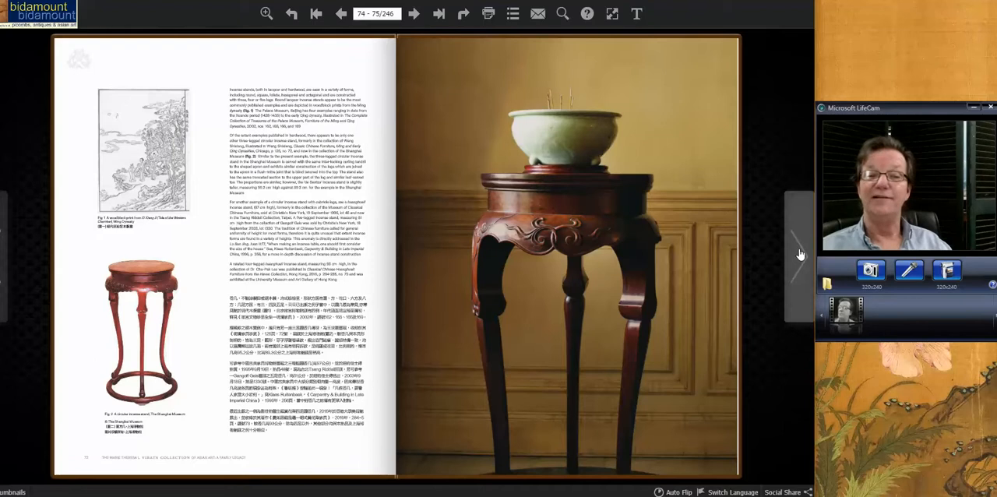
{"action": "left_click", "coordinate": [420, 12]}
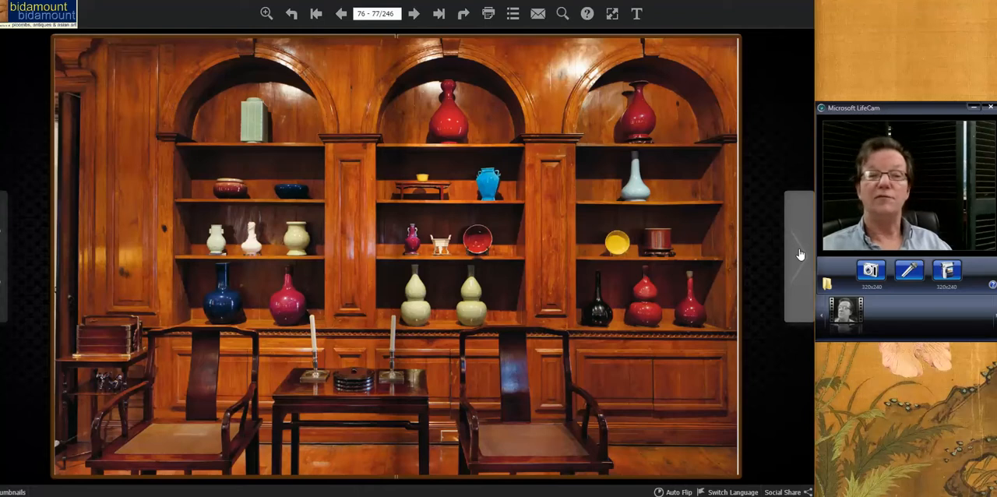
{"action": "left_click", "coordinate": [418, 13]}
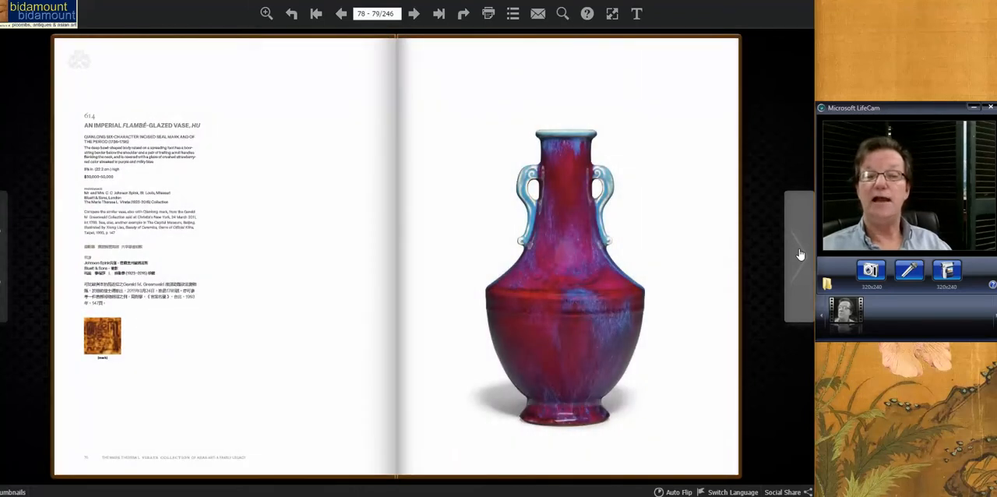
{"action": "left_click", "coordinate": [418, 12]}
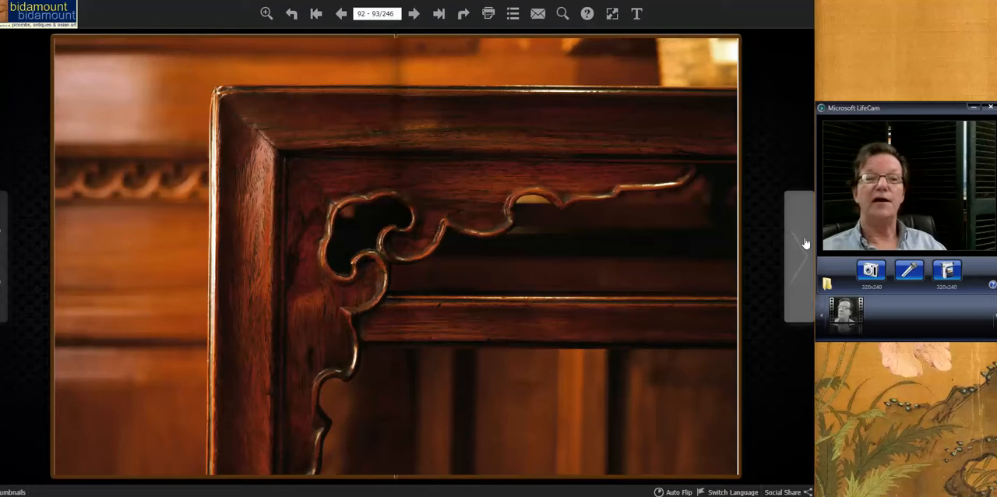
{"action": "mouse_move", "coordinate": [783, 151]}
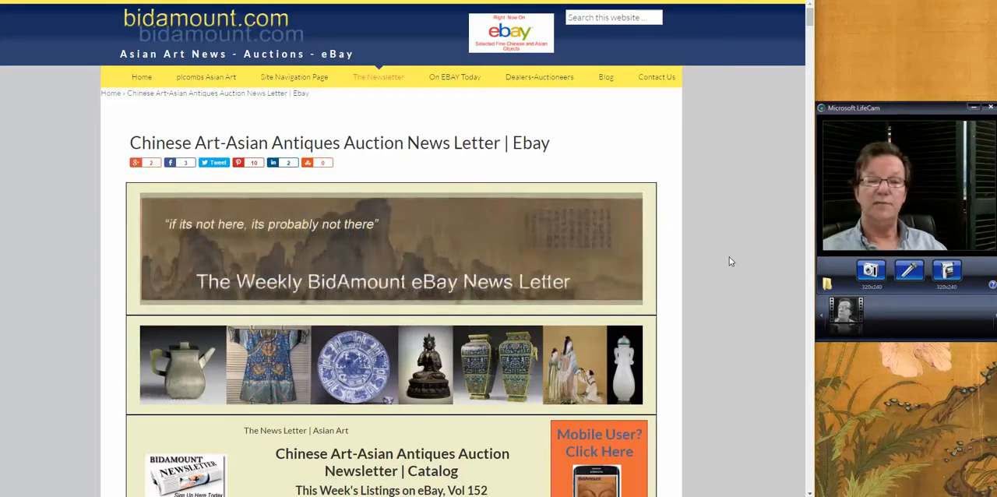
{"action": "scroll", "scroll_direction": "down", "scroll_amount": 3}
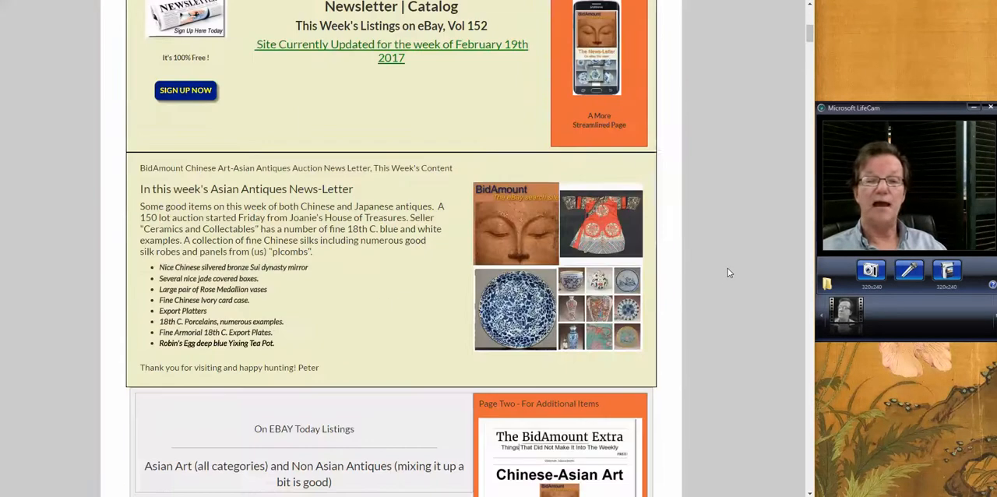